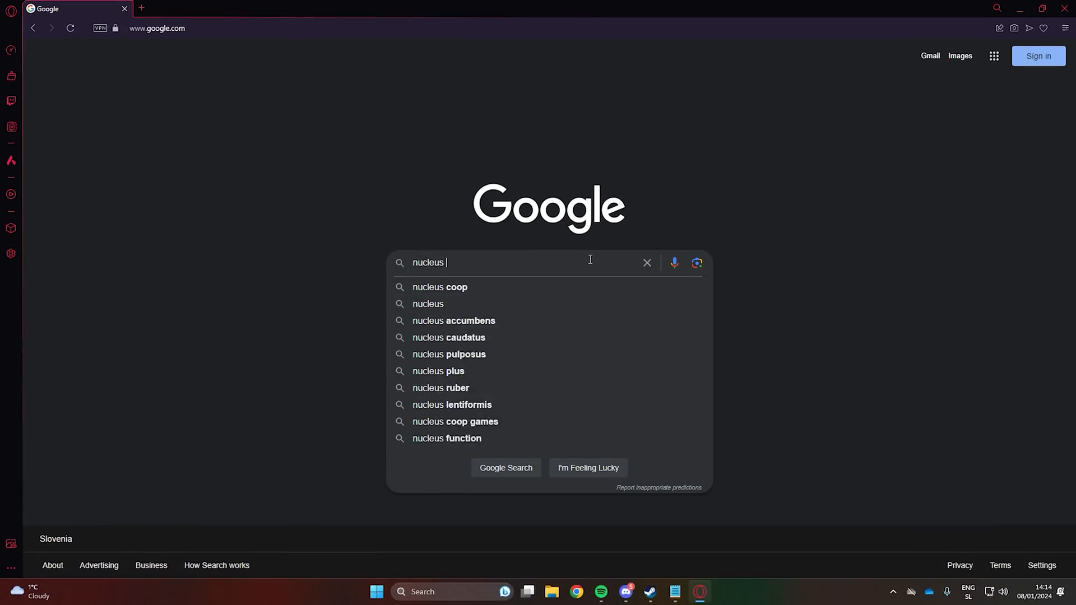
Reach the Nucleus Co-op GitHub releases via Google and try .NET Framework 4.7.2, already installed
click(439, 287)
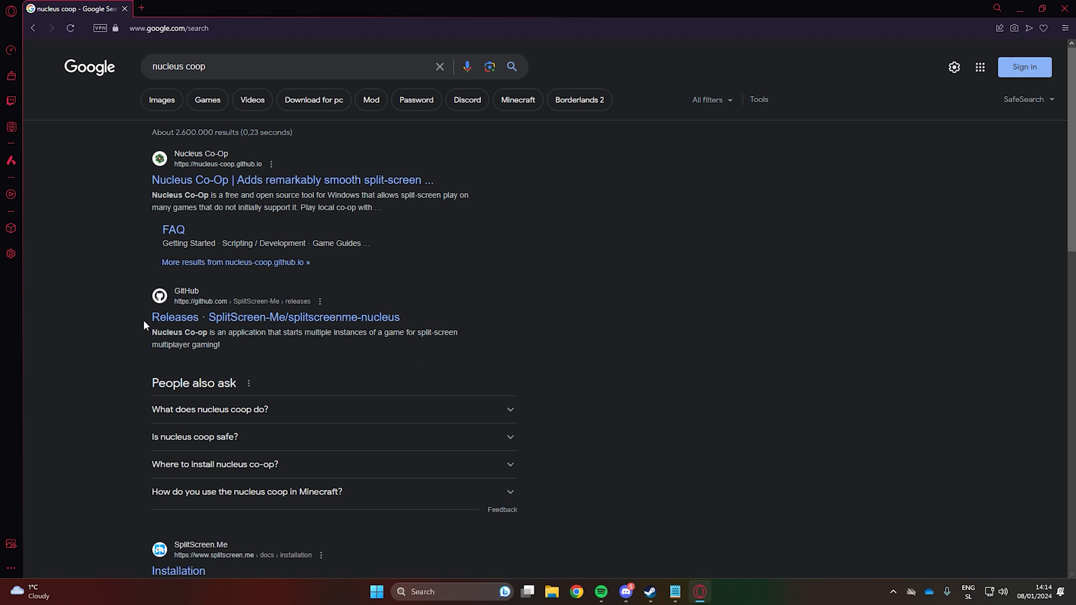
click(276, 317)
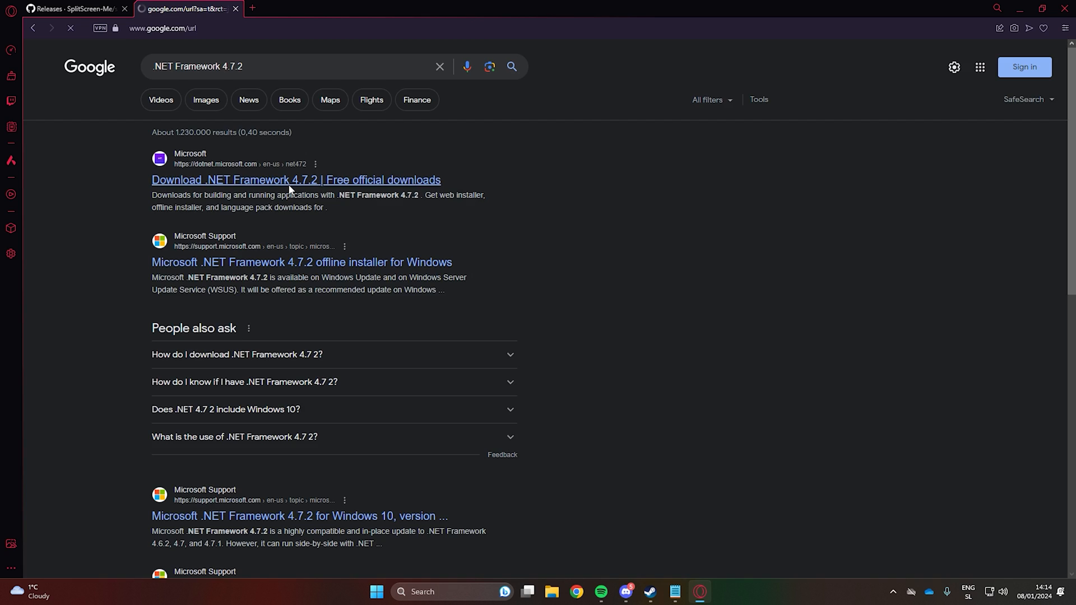
click(296, 180)
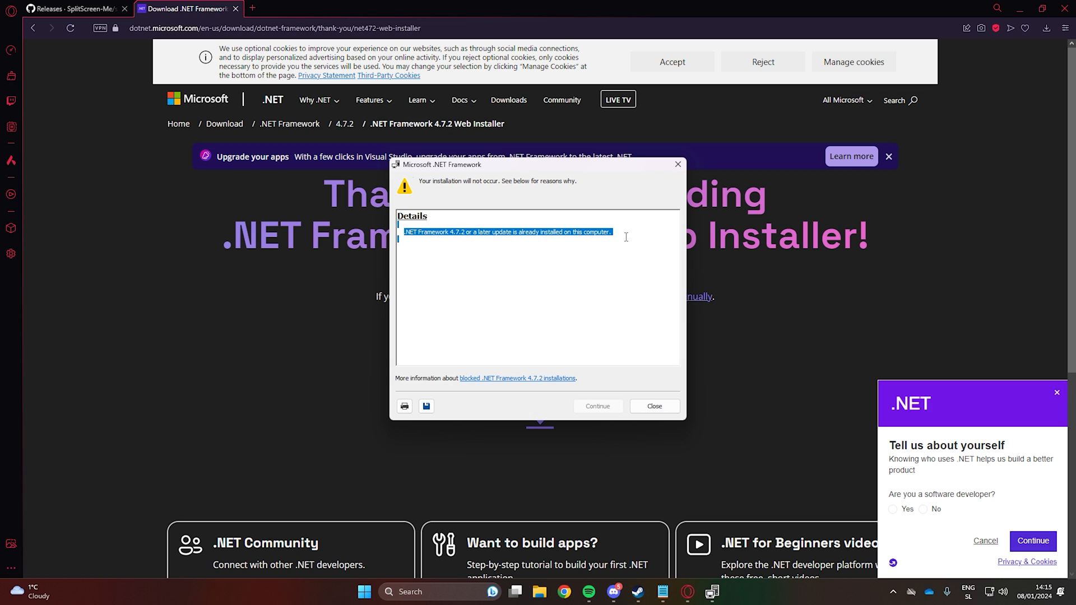
click(652, 406)
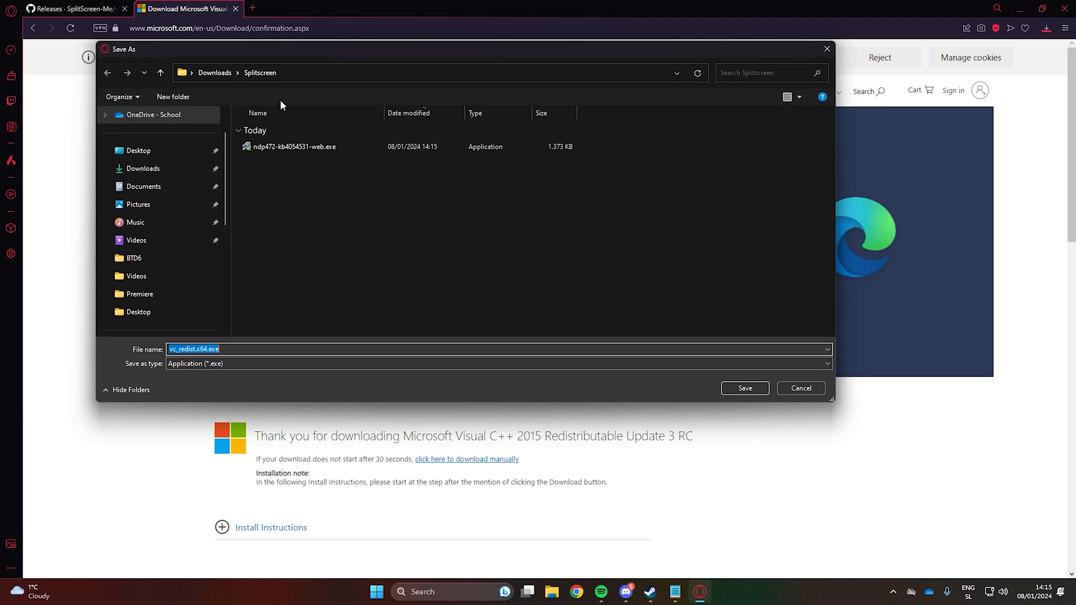
Run the Visual C++ 2015 redistributable installer and dismiss its failed-setup notice
click(745, 388)
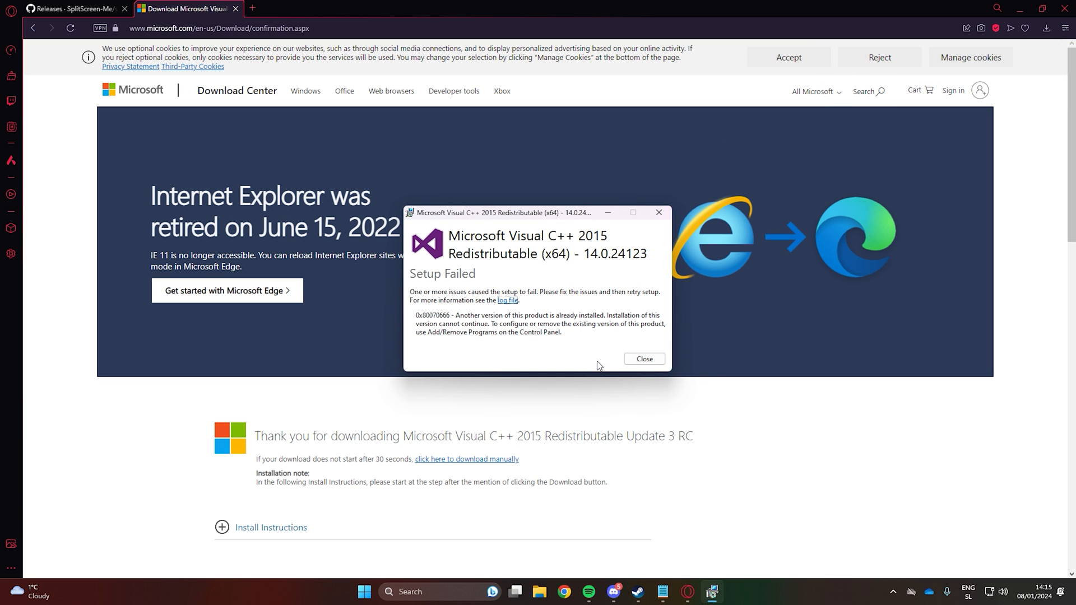
click(235, 8)
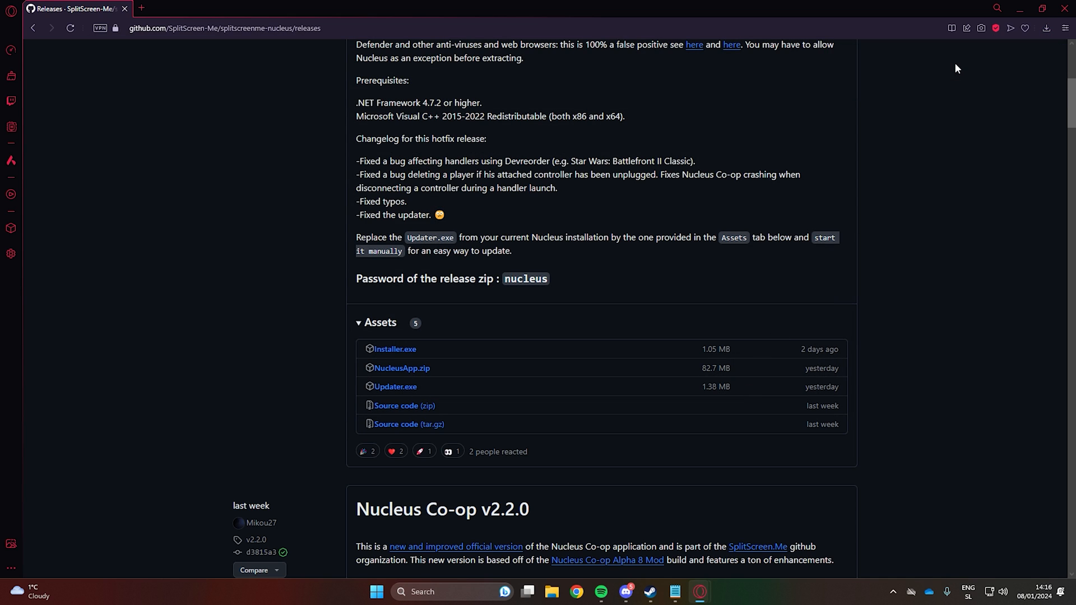
Run Installer.exe anyway and choose Local Disk (C:) as the install location
click(395, 348)
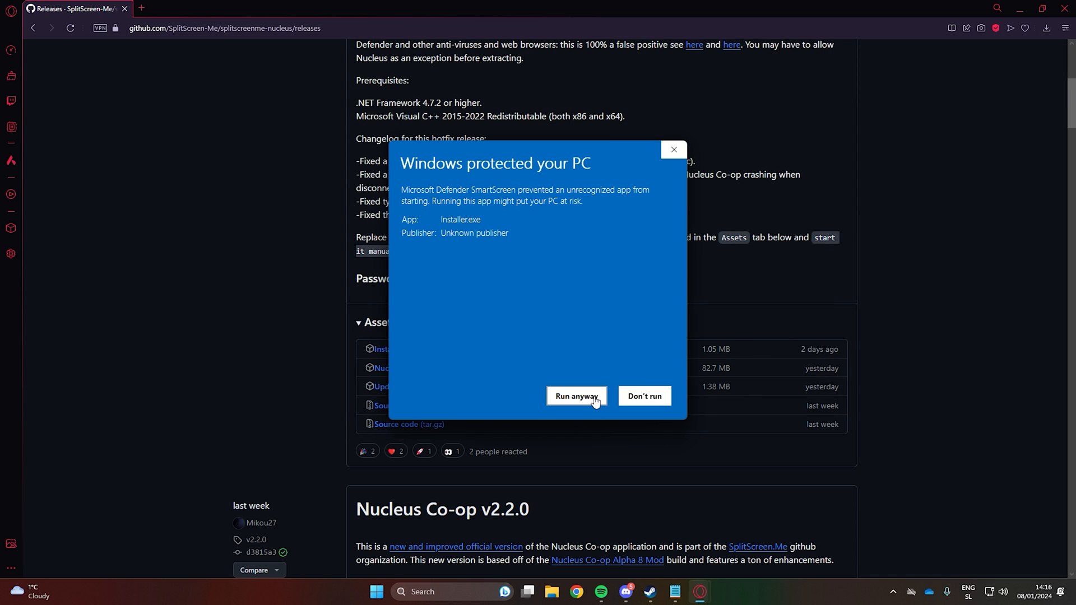
click(575, 396)
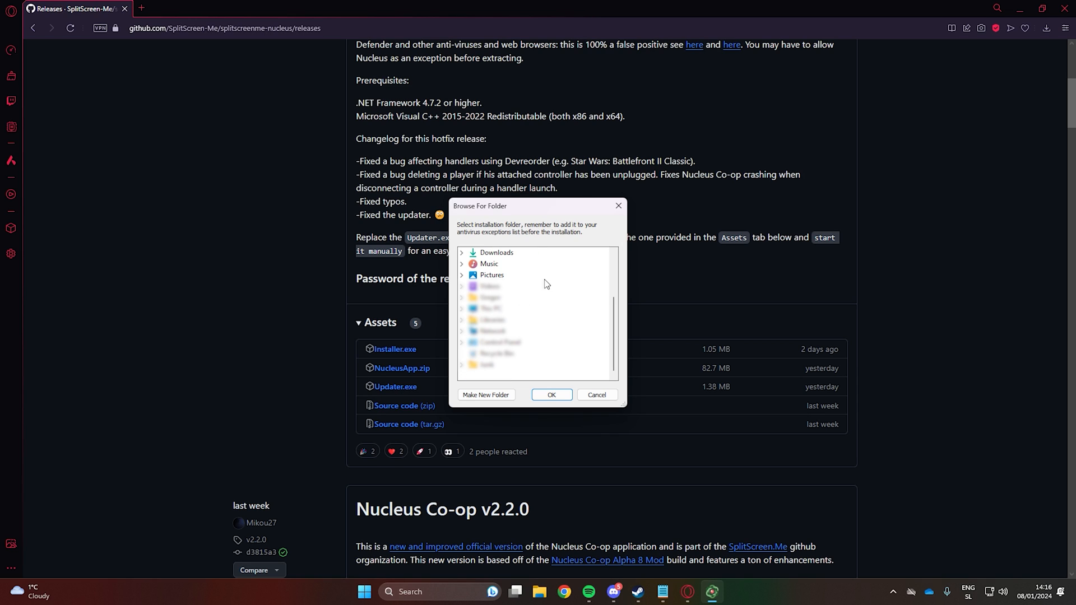
click(472, 252)
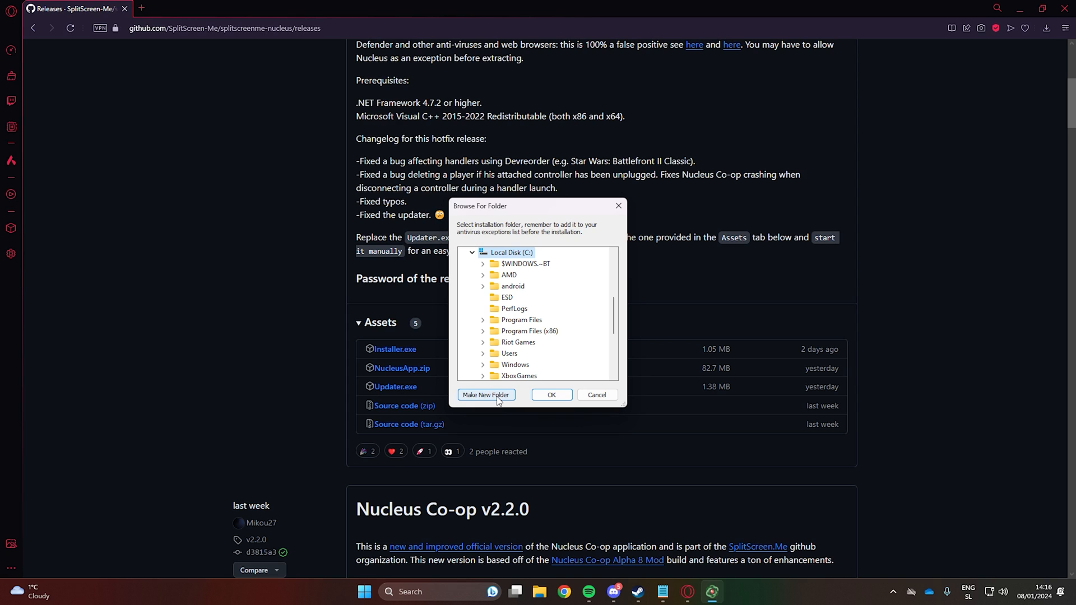
Install into a new Nucleus folder on C: and close the completion notice
click(485, 395)
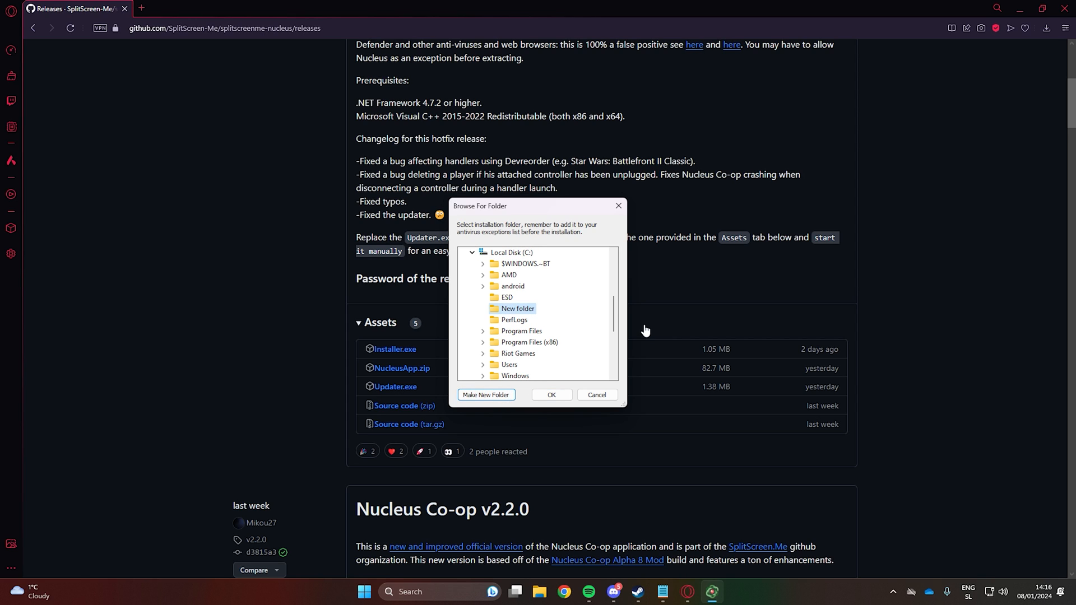
click(552, 395)
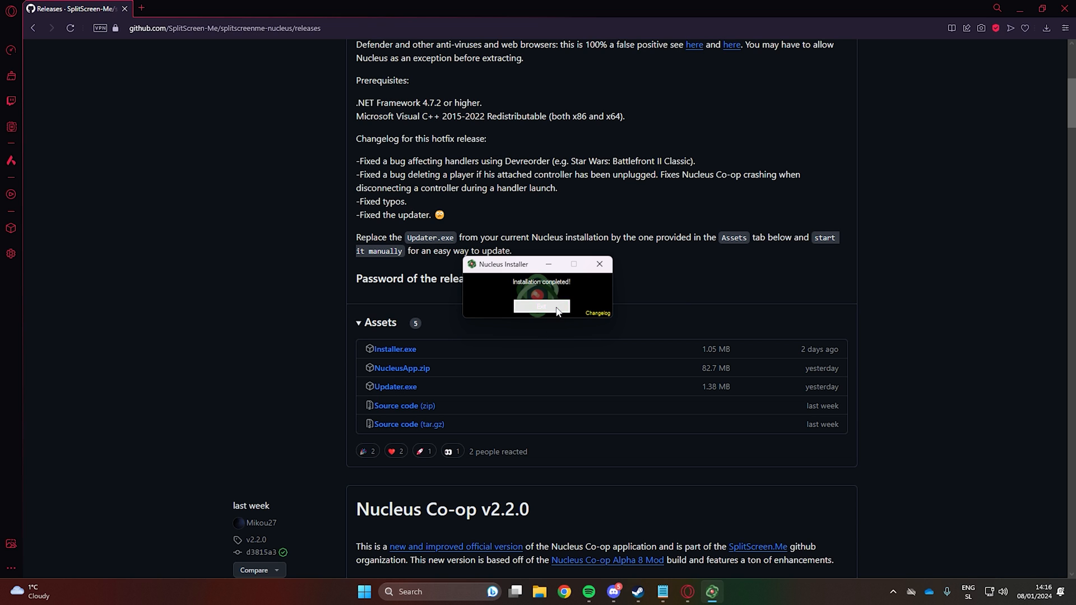
click(540, 305)
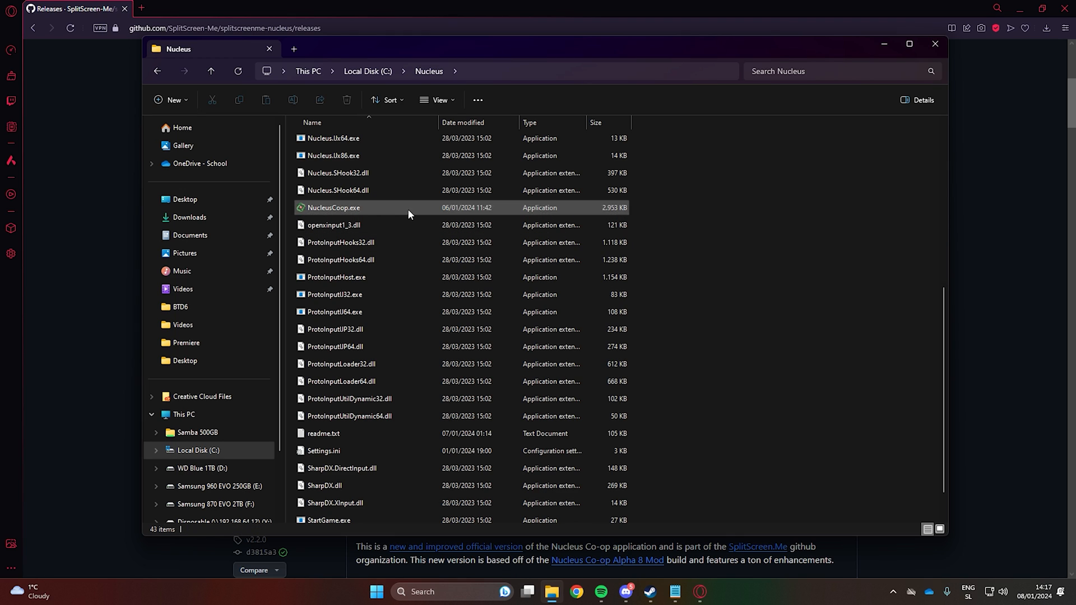
Create a shortcut to NucleusCoop.exe in the Nucleus folder via its context menu
right_click(334, 207)
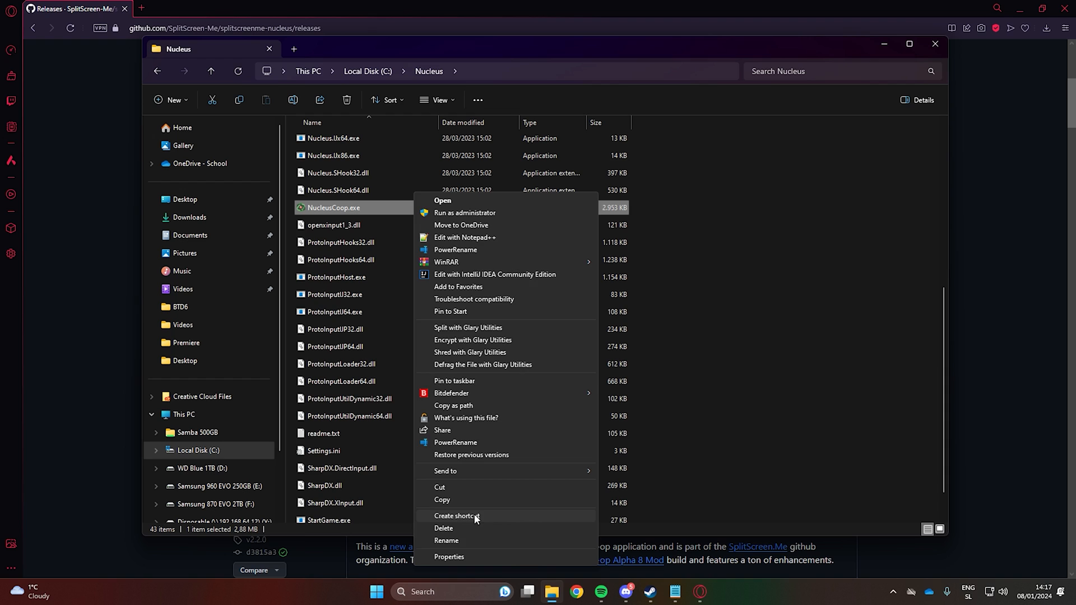
click(457, 516)
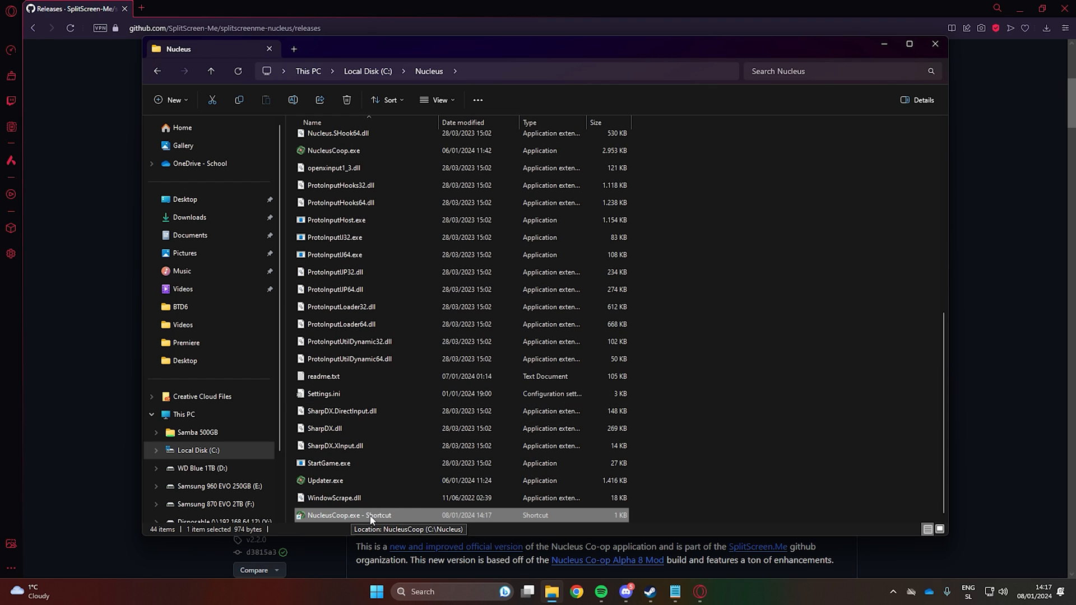
right_click(349, 516)
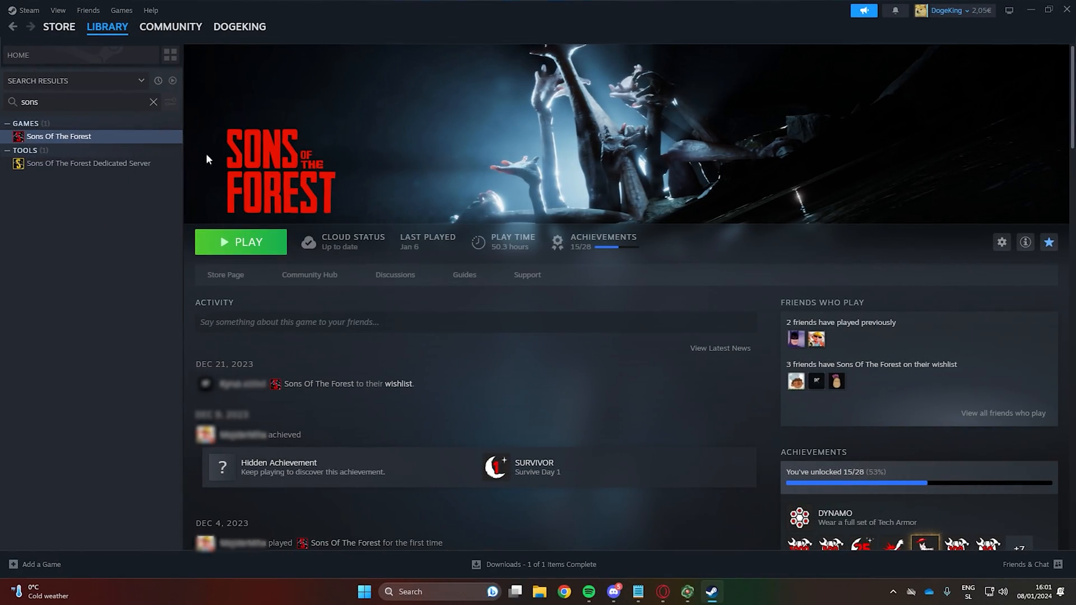
Browse Sons Of The Forest's local files and select the address bar to copy the path
click(1001, 242)
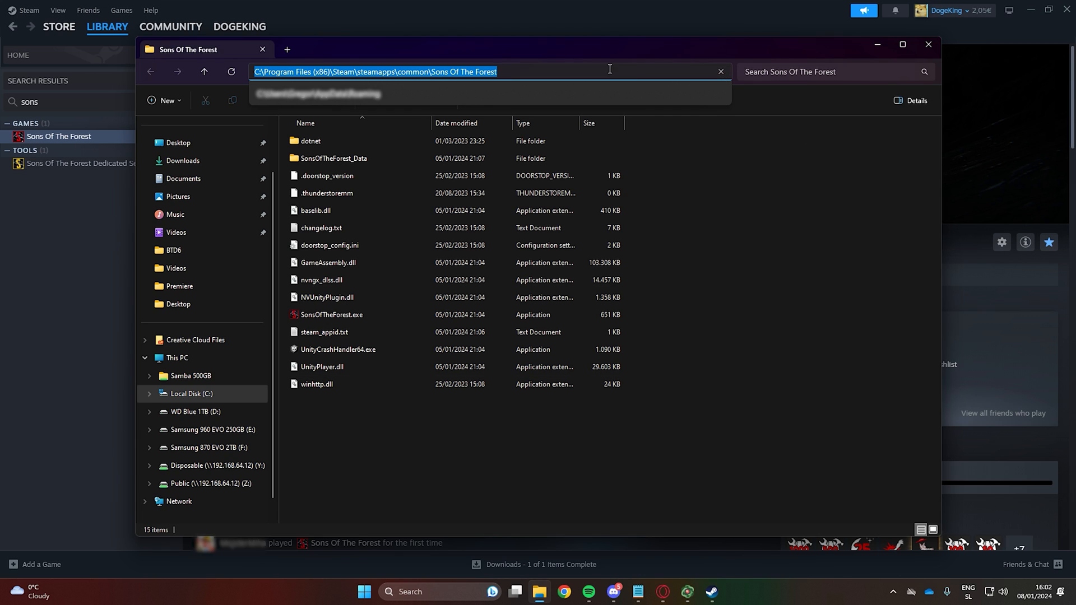
click(778, 255)
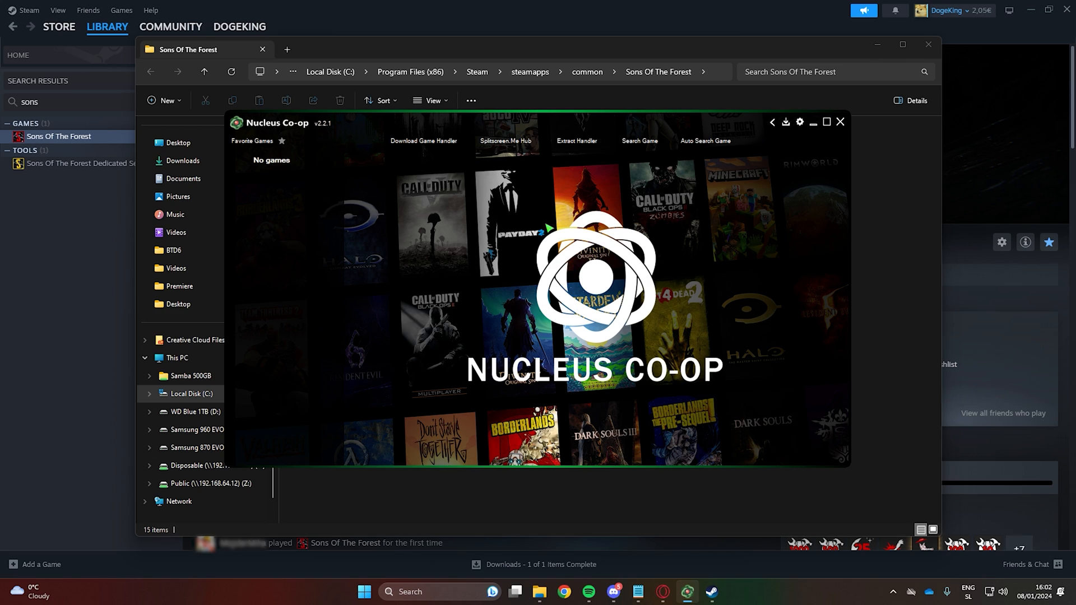
Download the Sons of the Forest handler from the catalogue and agree to add the game now
click(424, 141)
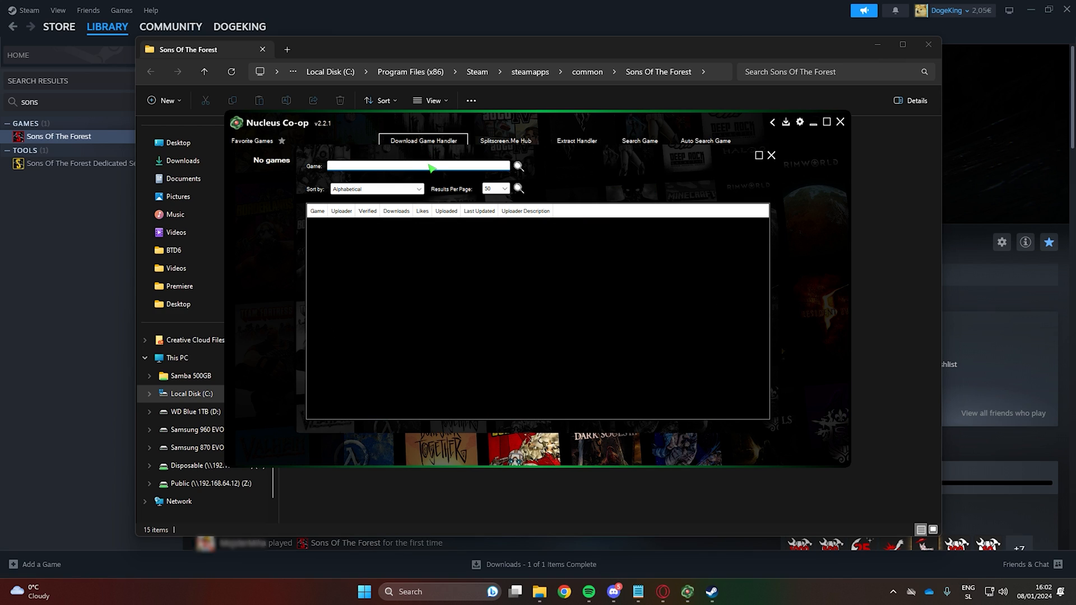
click(518, 167)
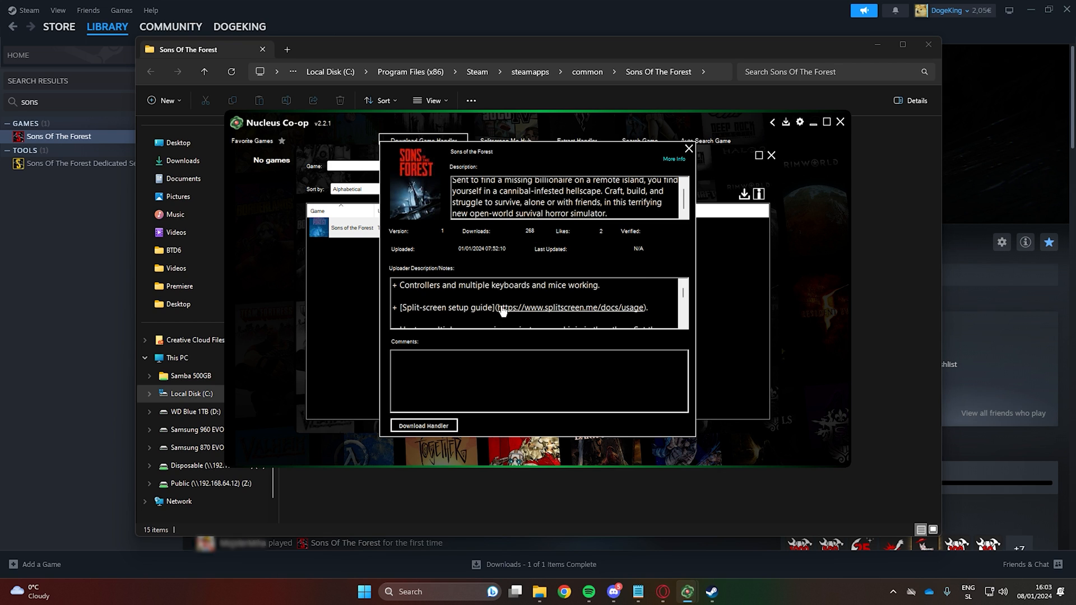
scroll(down, 3)
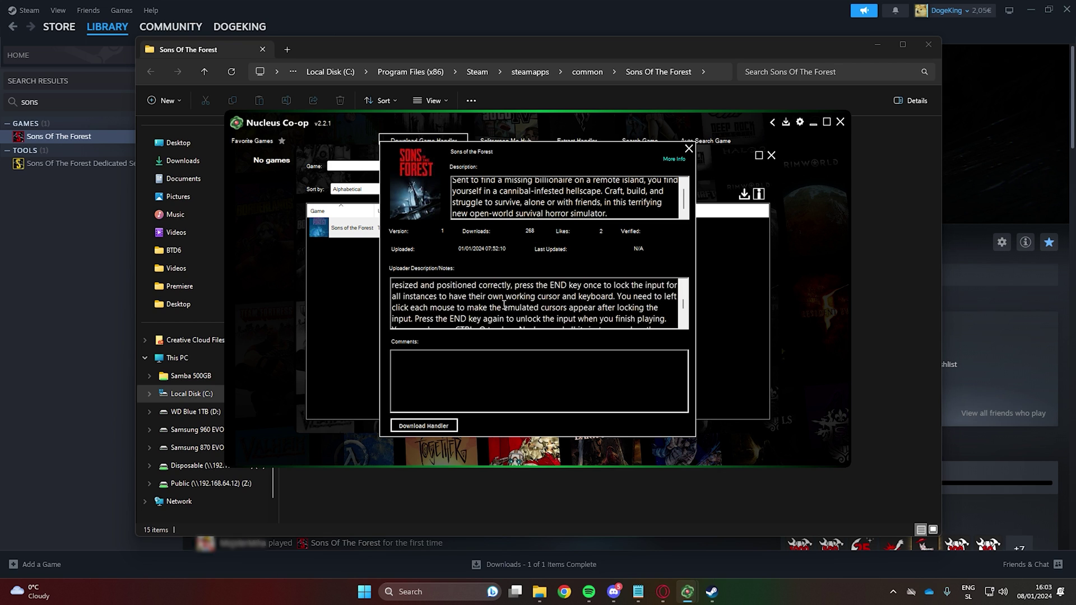
click(423, 426)
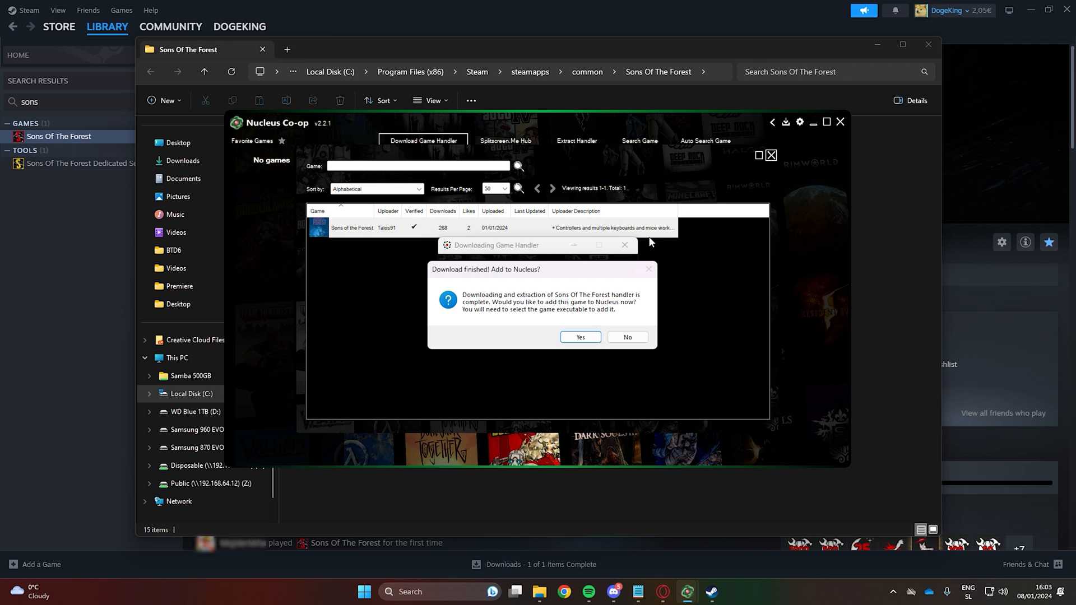
click(580, 337)
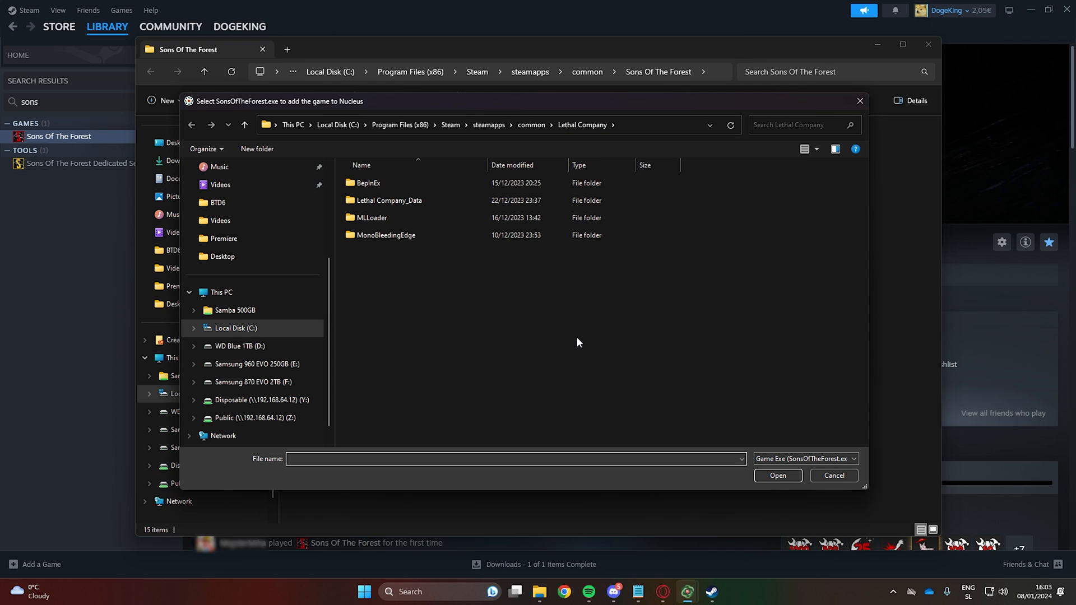
mouse_move(638, 169)
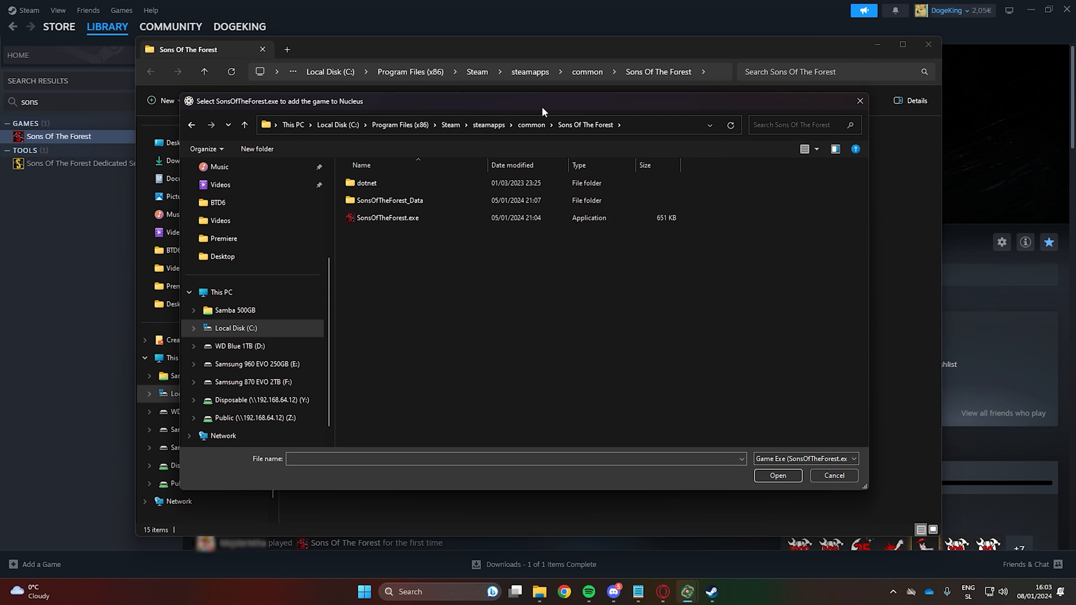
Pick SonsOfTheForest.exe as the game executable for the handler
click(388, 217)
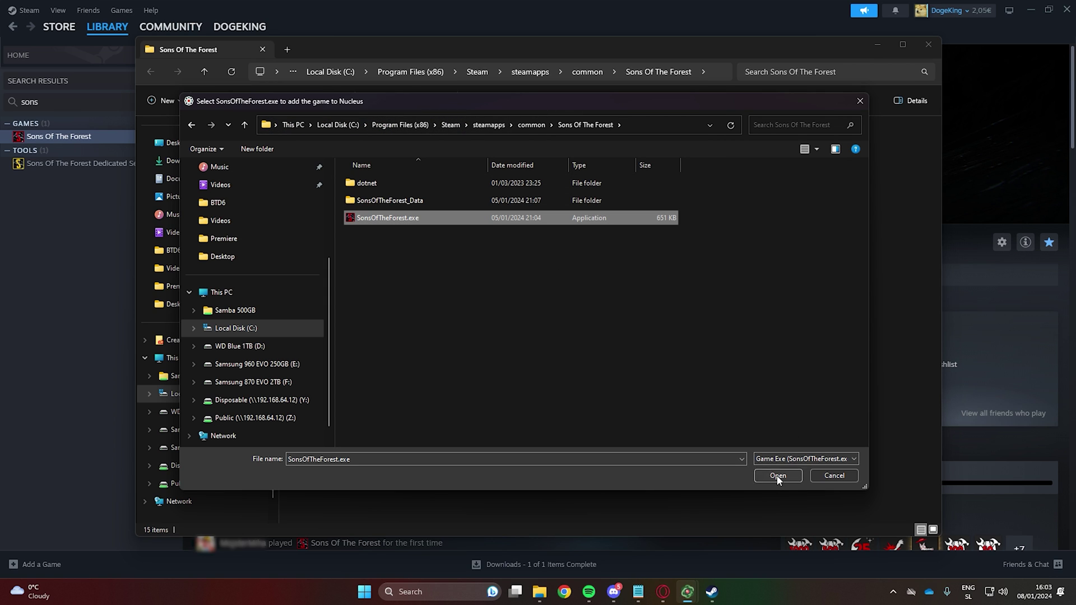
click(777, 475)
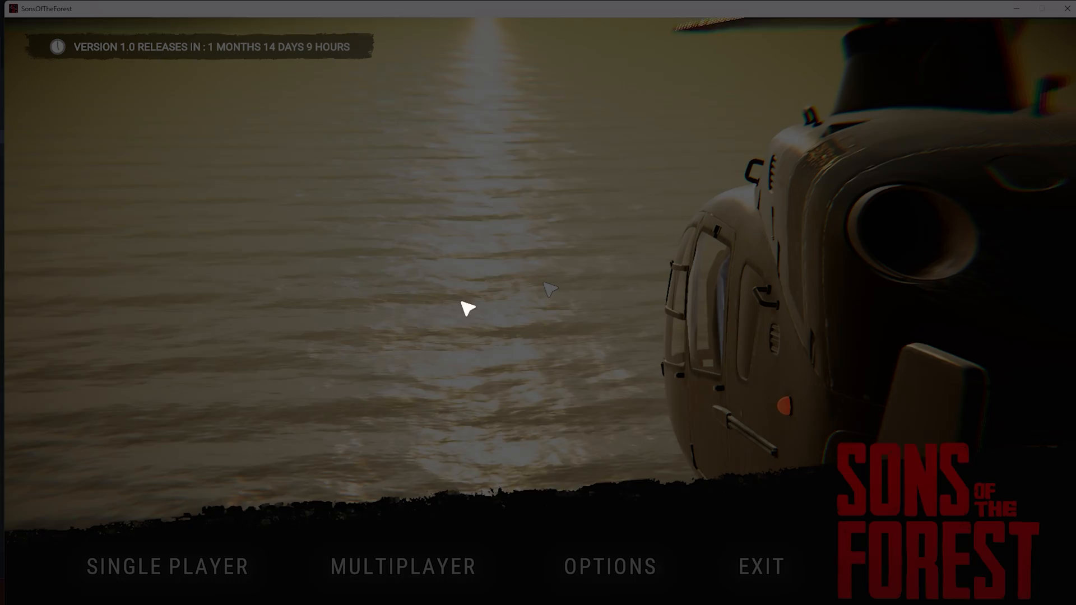
Review Options: windowed 1920 X 1080 display and ultra-low graphics quality settings
click(608, 566)
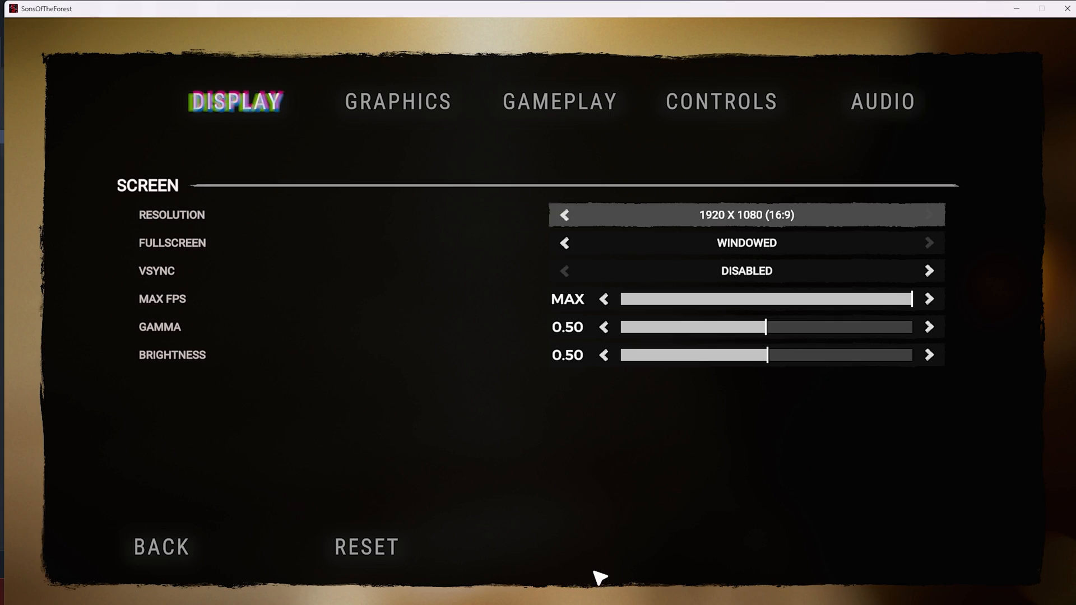
mouse_move(744, 244)
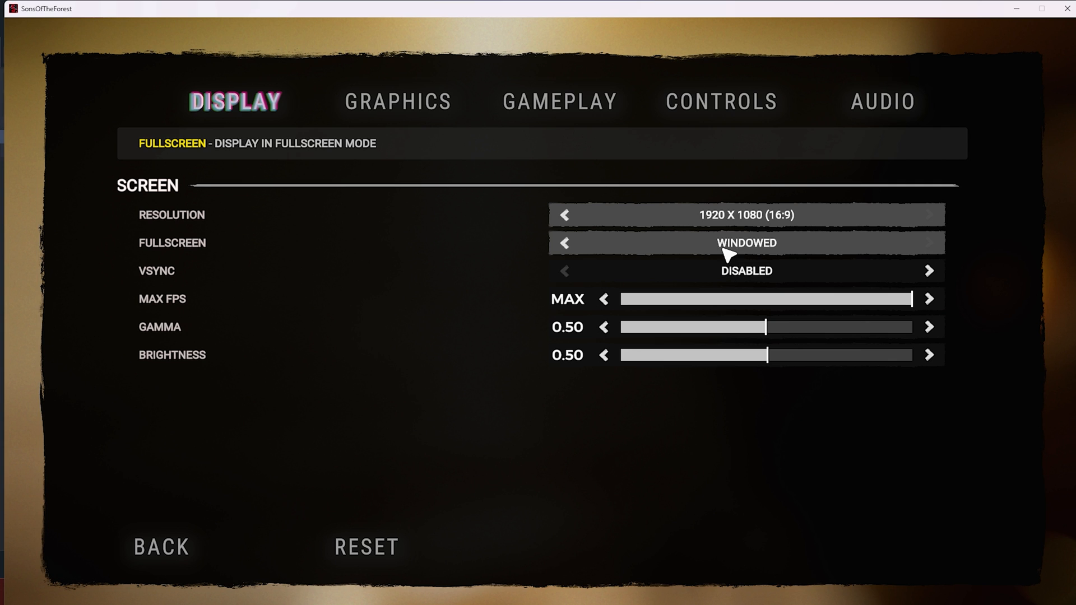
click(397, 101)
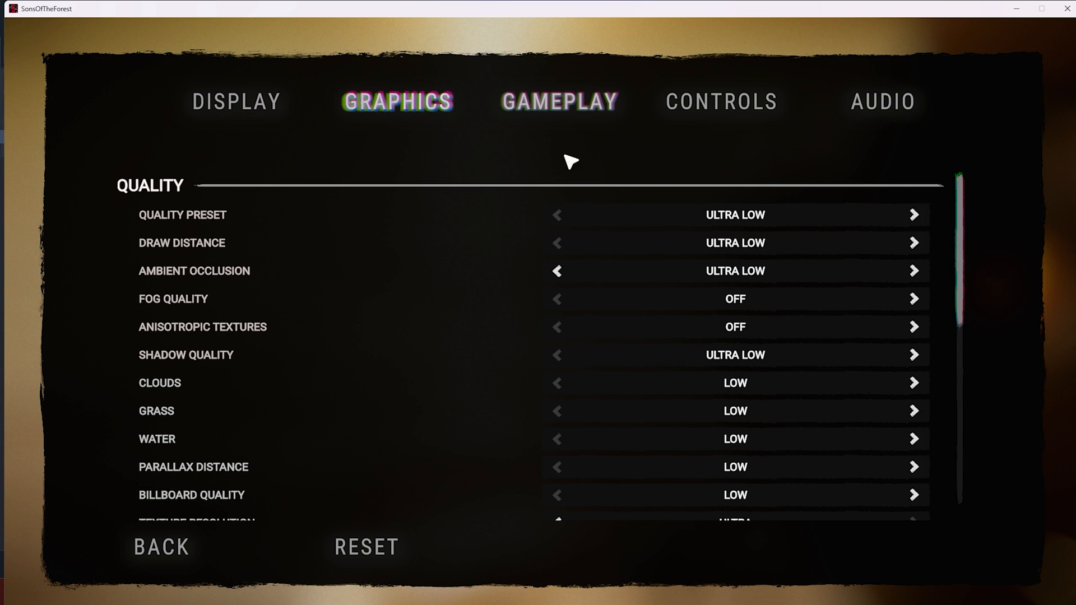
scroll(down, 3)
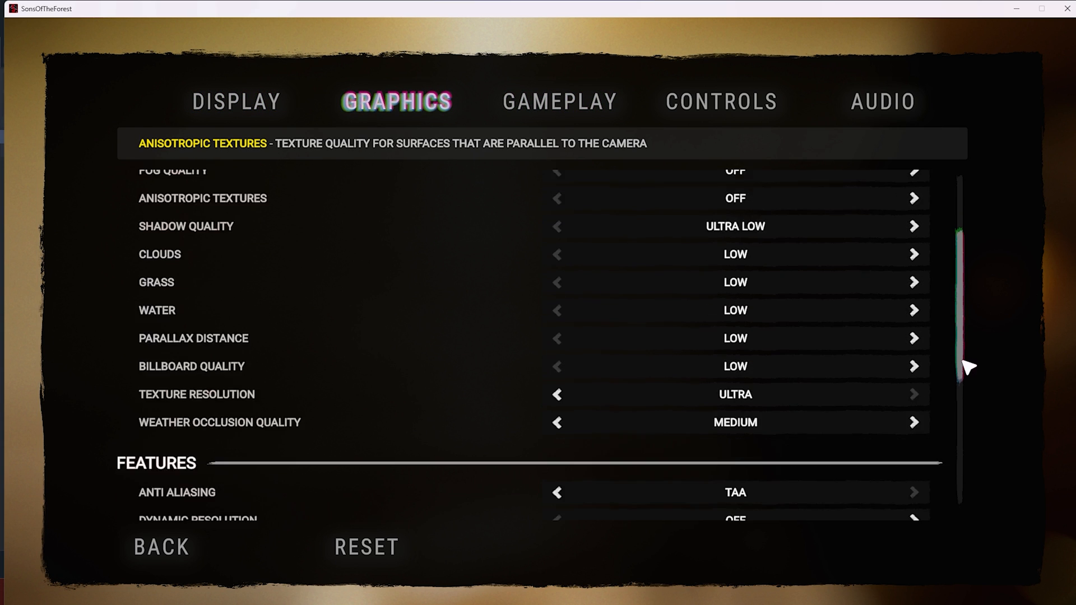
scroll(down, 3)
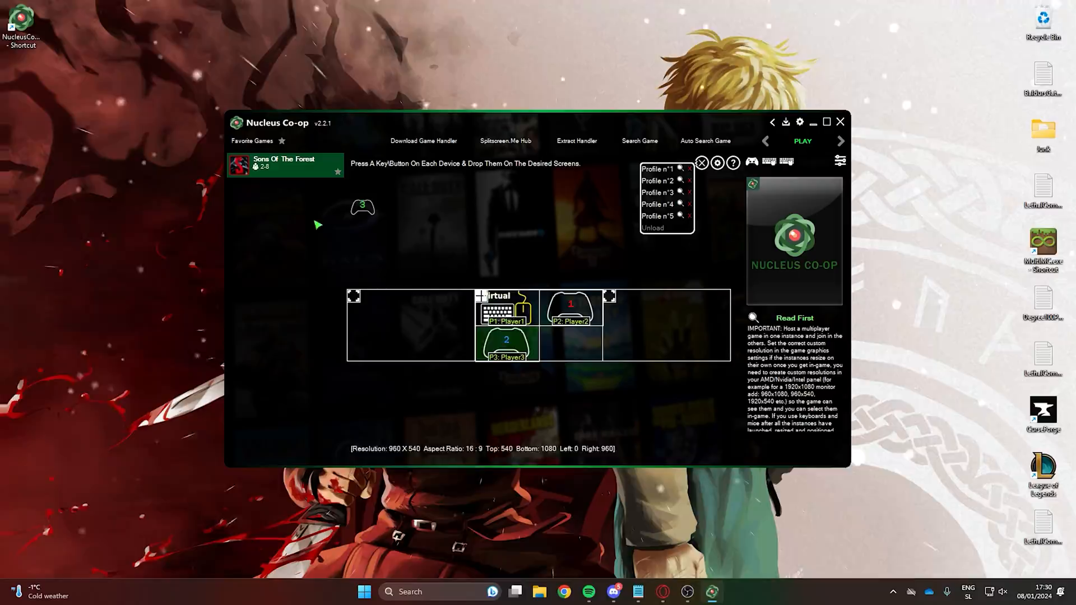
Arrange keyboard/mouse and controller on separate halves and start the session
click(801, 142)
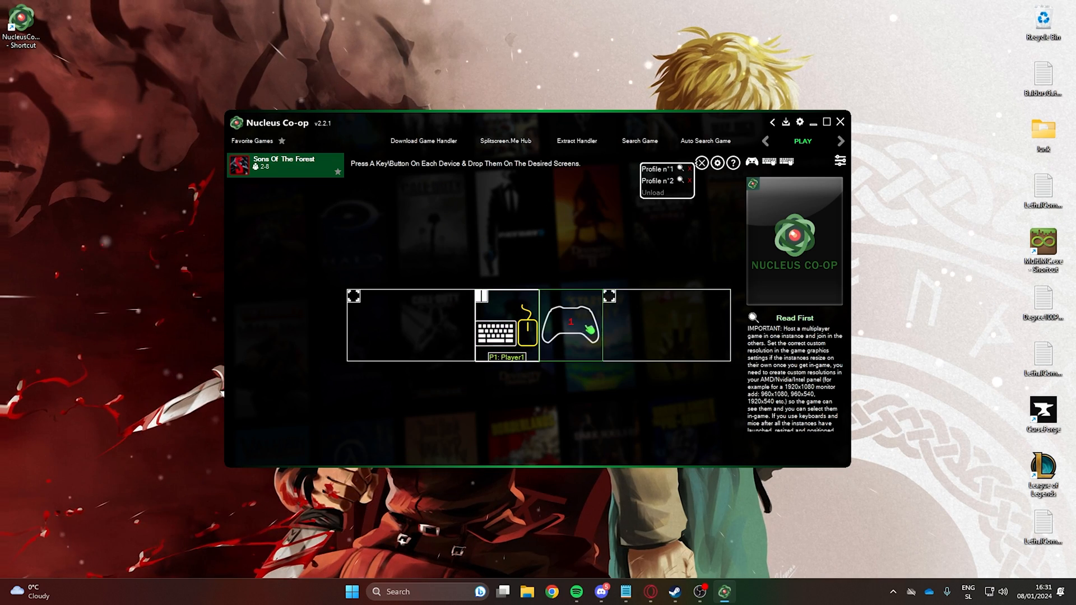
click(802, 141)
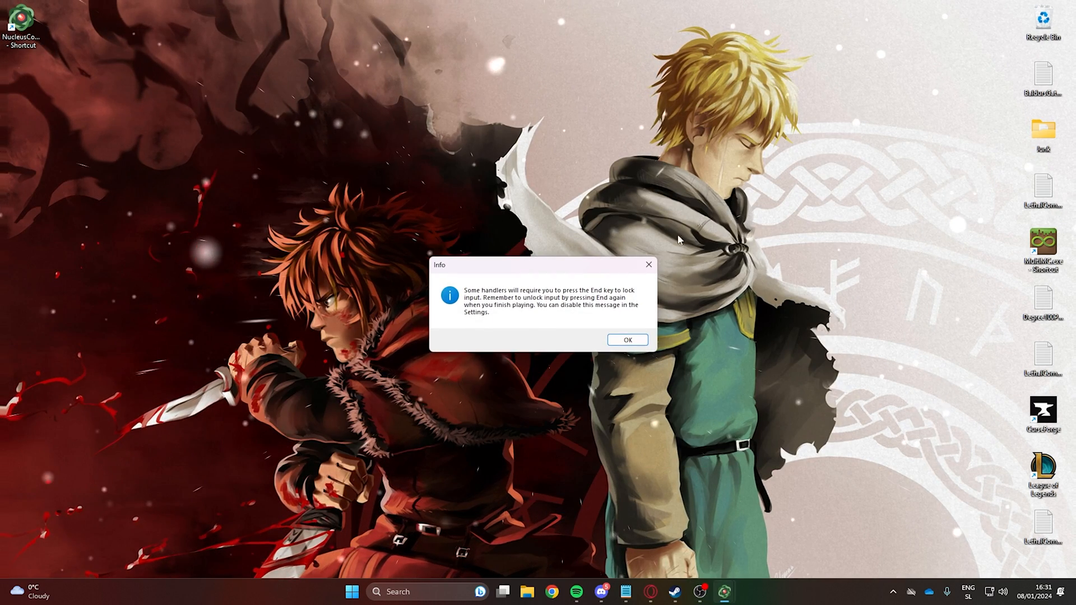
Dismiss the End-key input-lock notice so the first instance launches on the left
click(625, 339)
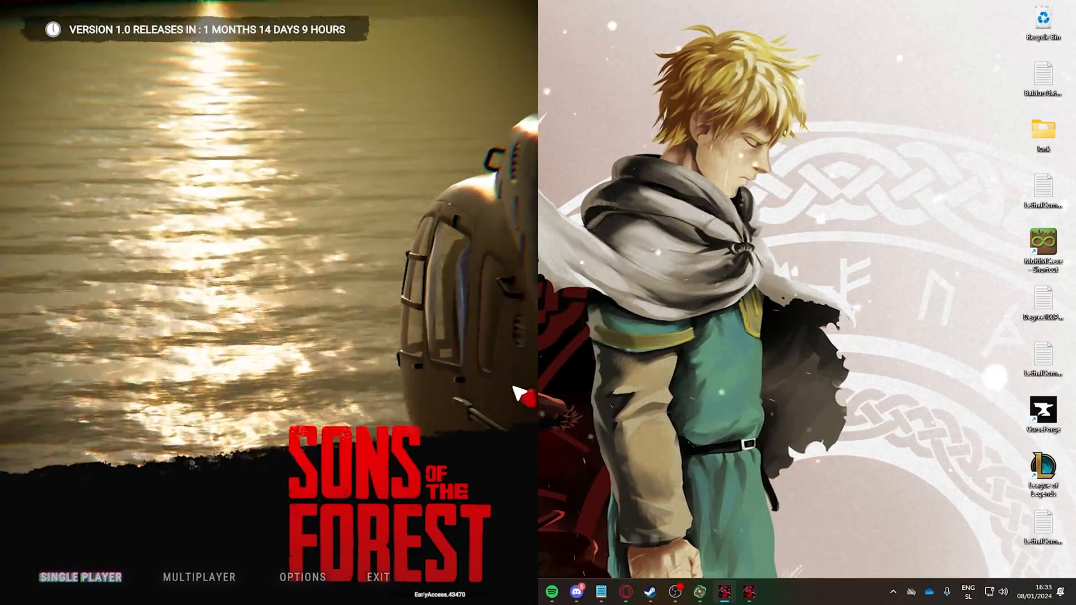
Lock input to both game instances with End once the second one launches
key(End)
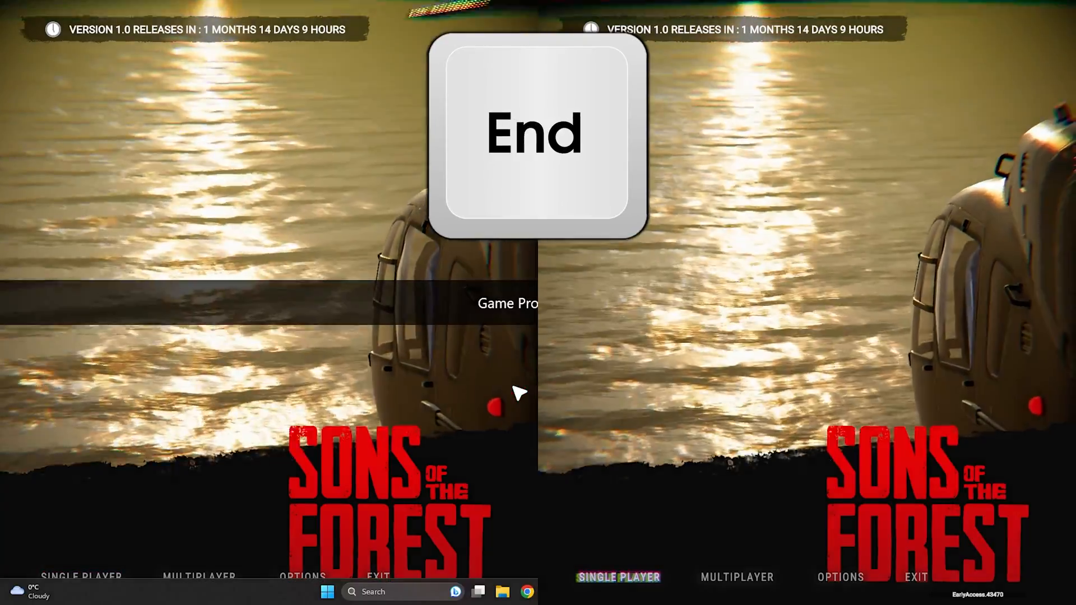
key(End)
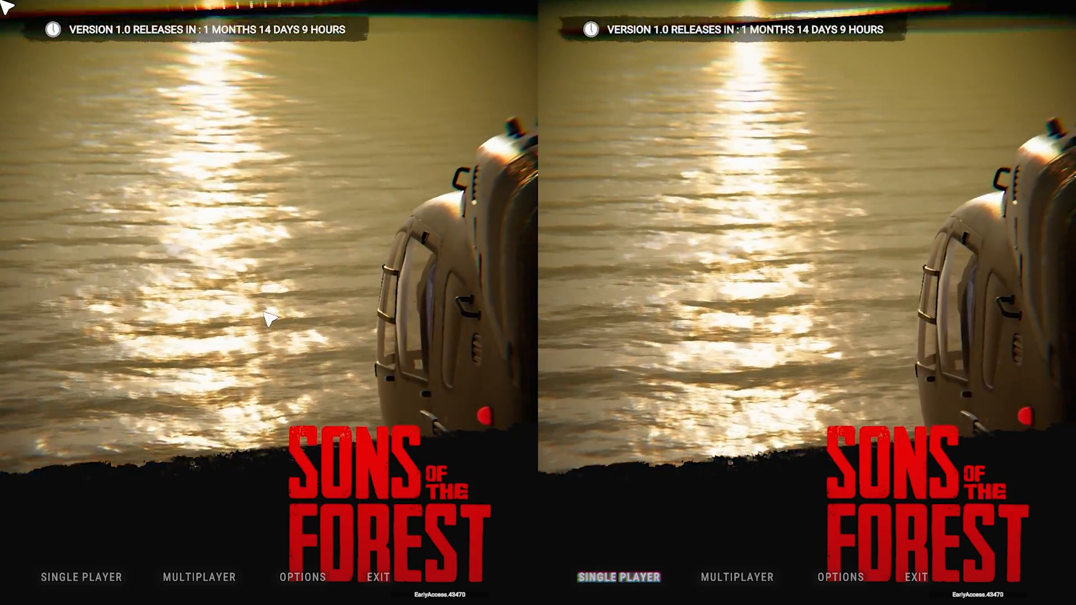
key(End)
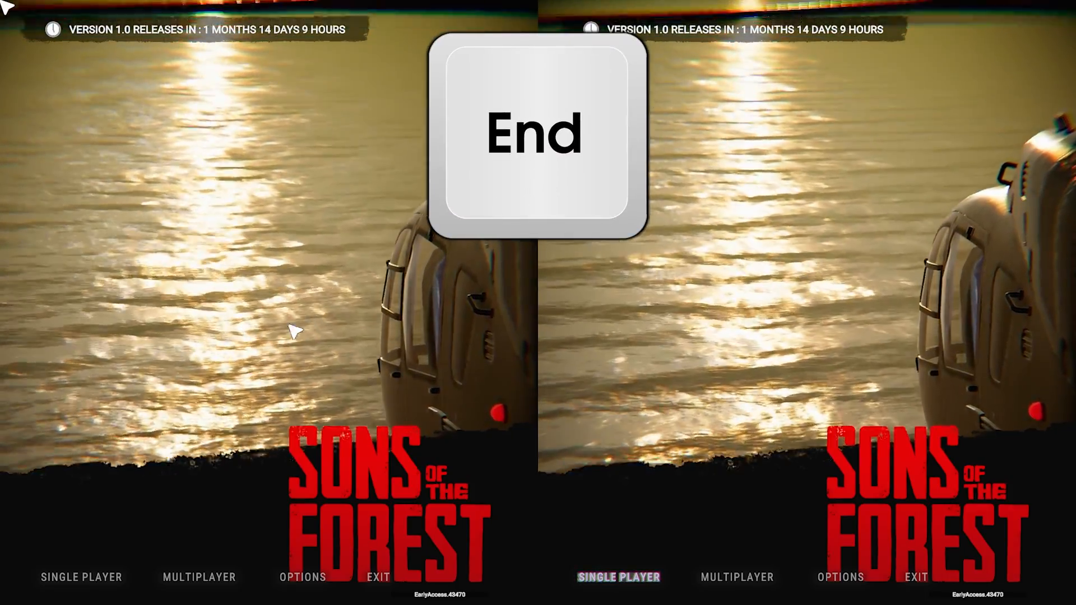
Host a 2-player multiplayer world and start once Player2 joins the lobby
click(199, 577)
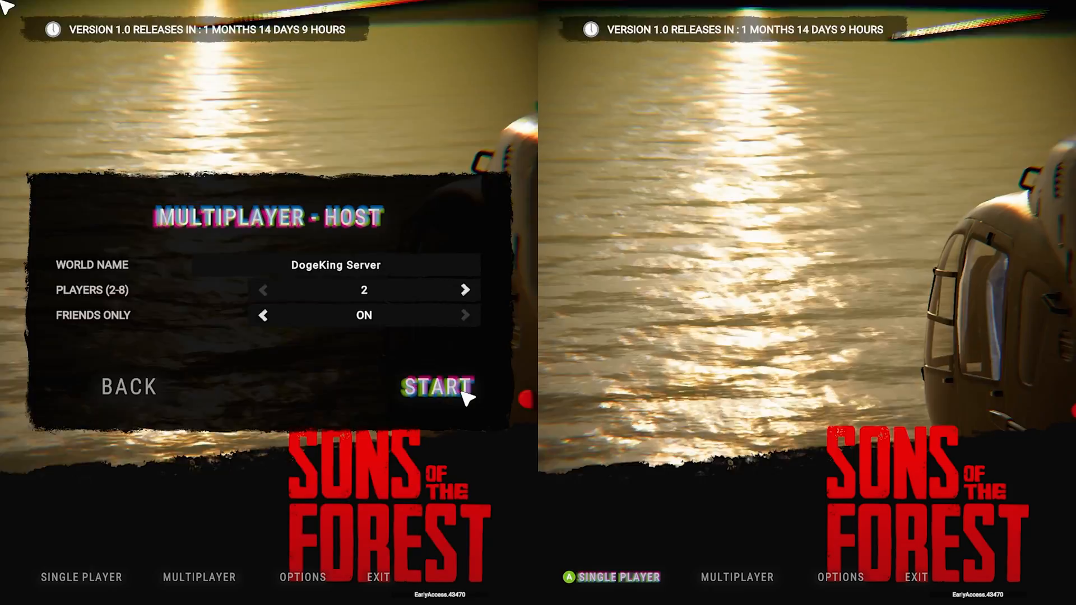
click(436, 387)
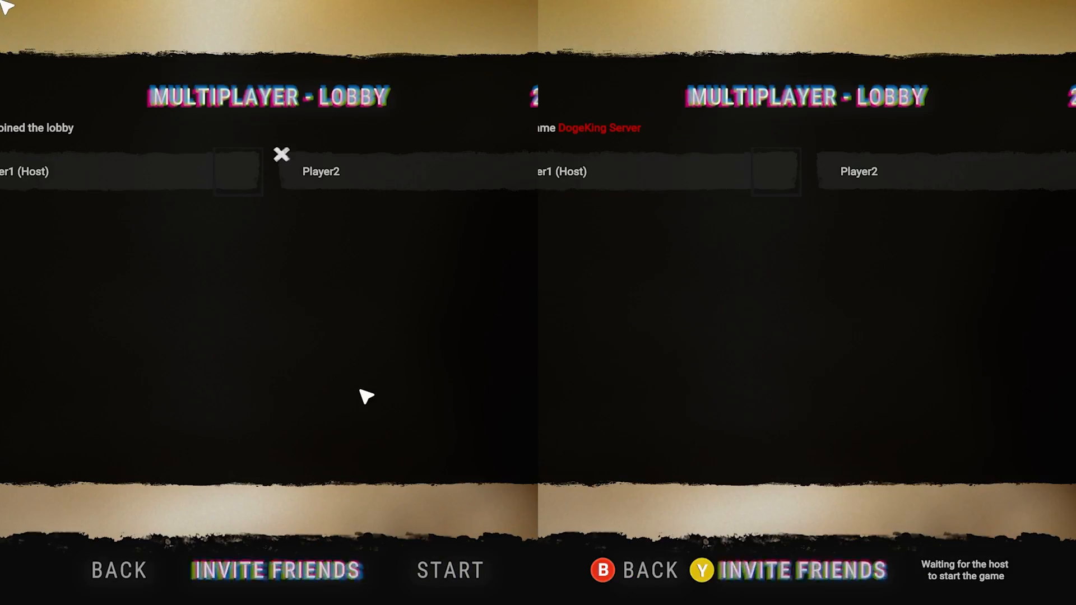
click(450, 571)
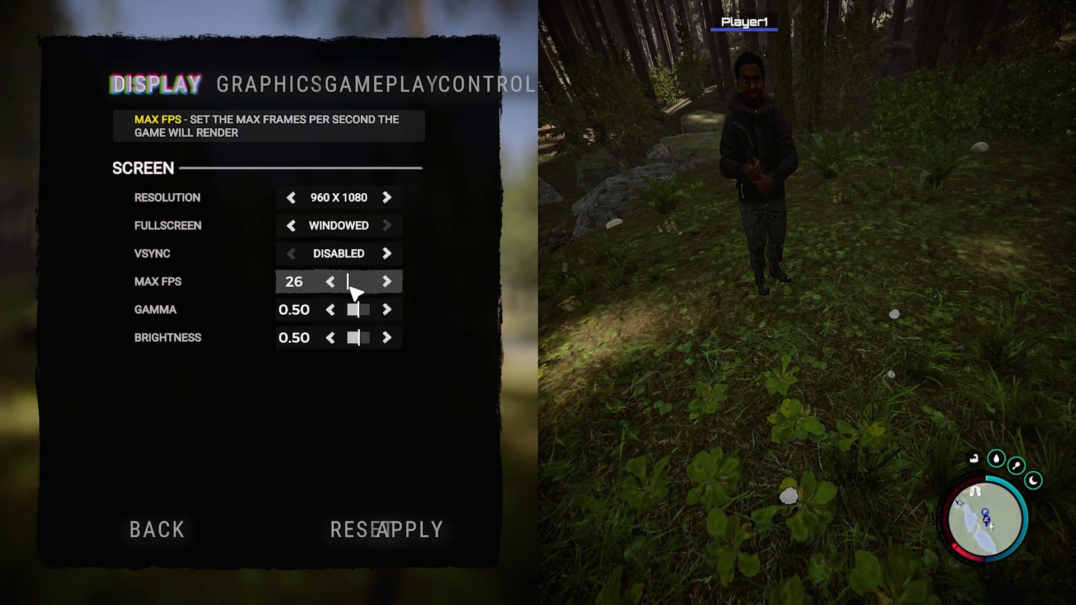
Leave the first player's display settings and resume playing in the left view
click(156, 530)
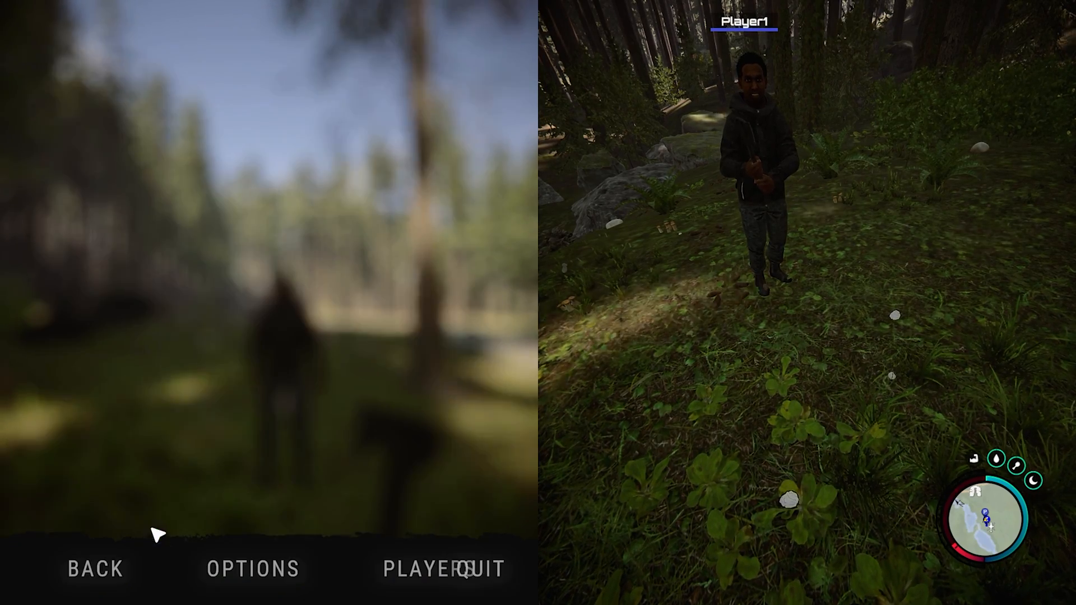
click(252, 568)
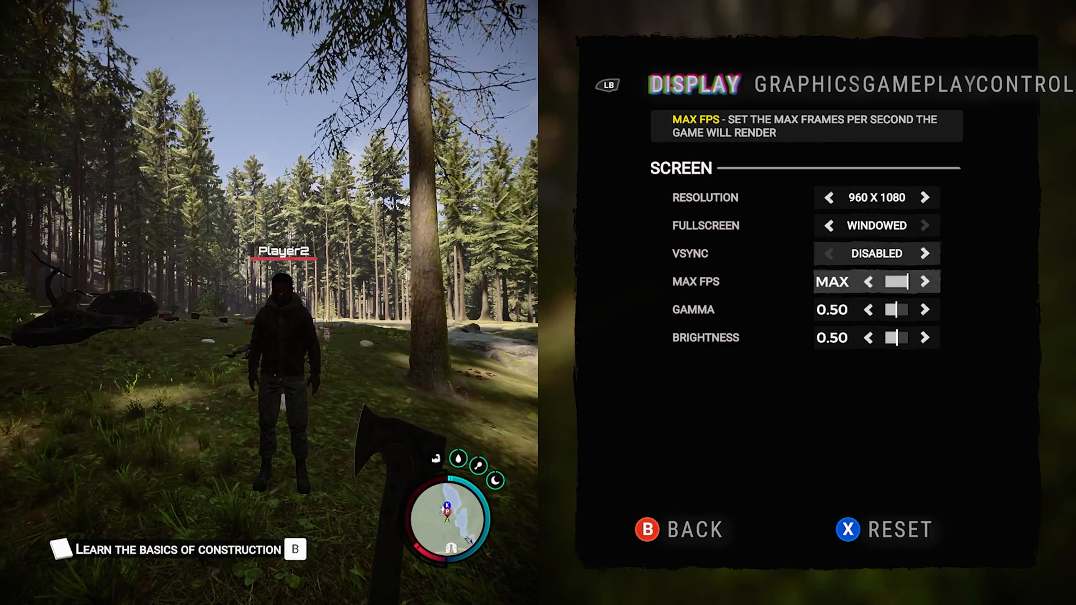
Lower the second player's MAX FPS cap and apply it
click(868, 282)
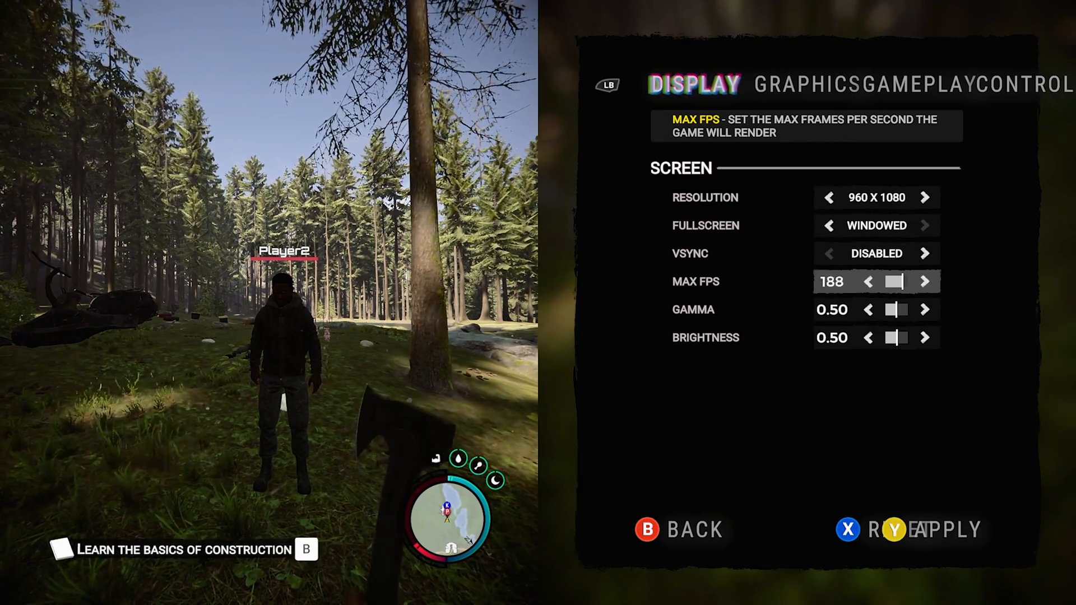
click(868, 282)
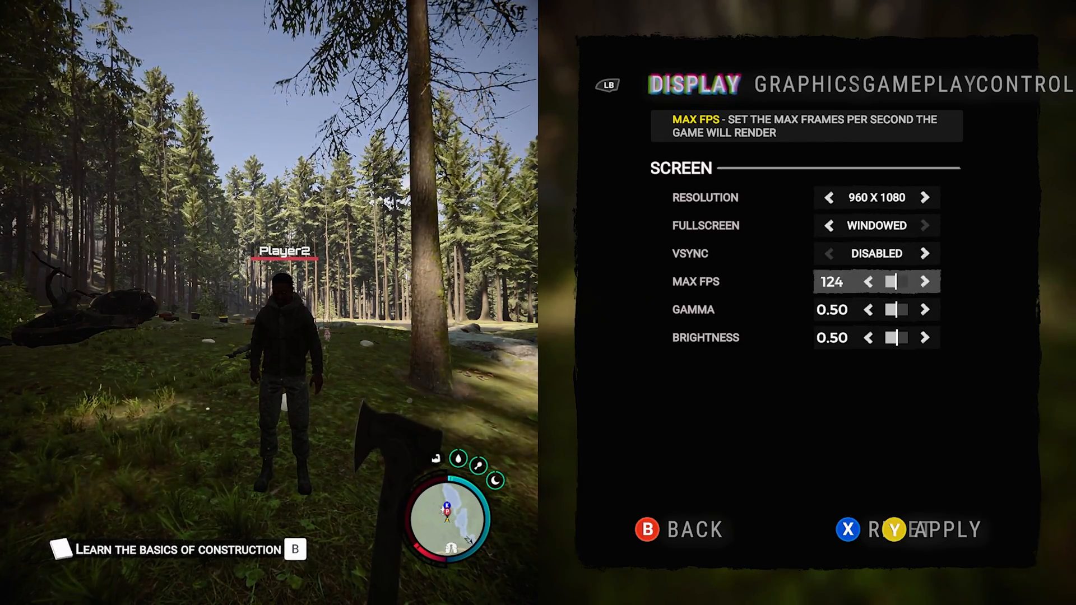
click(868, 281)
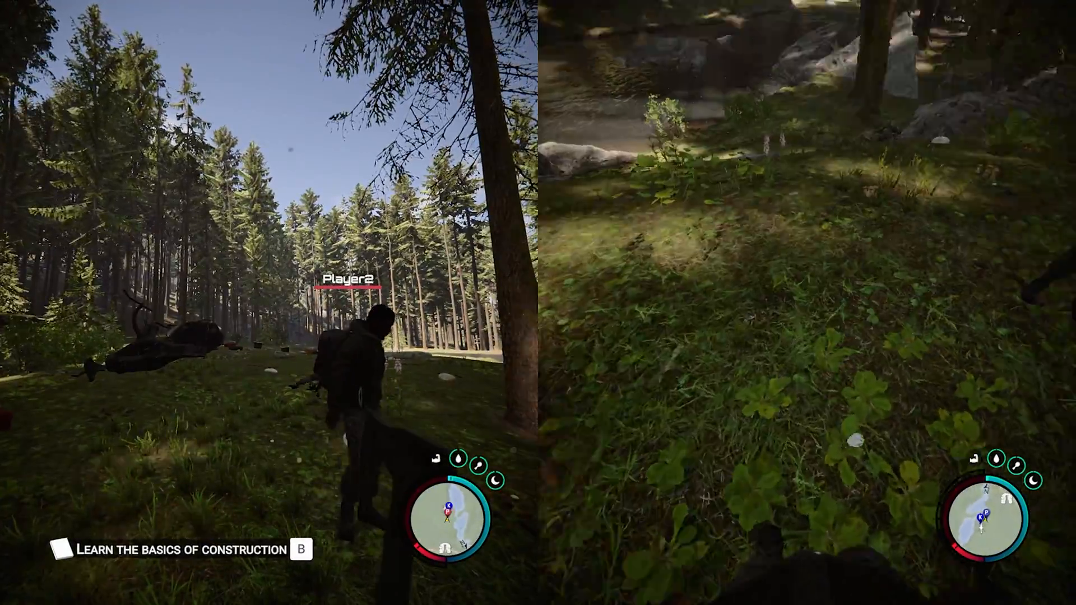
mouse_move(538, 303)
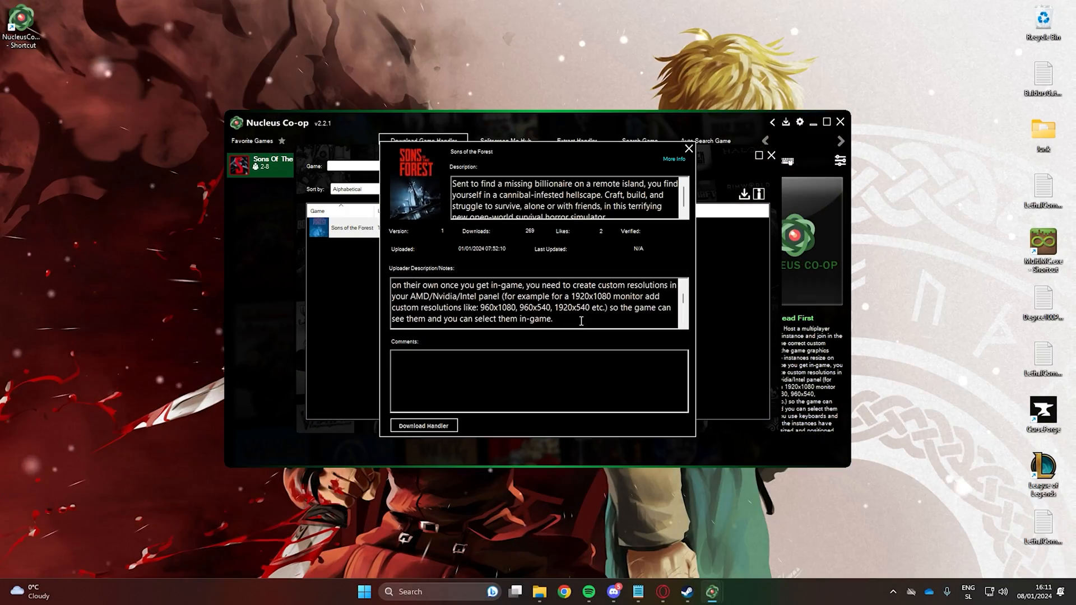
click(894, 592)
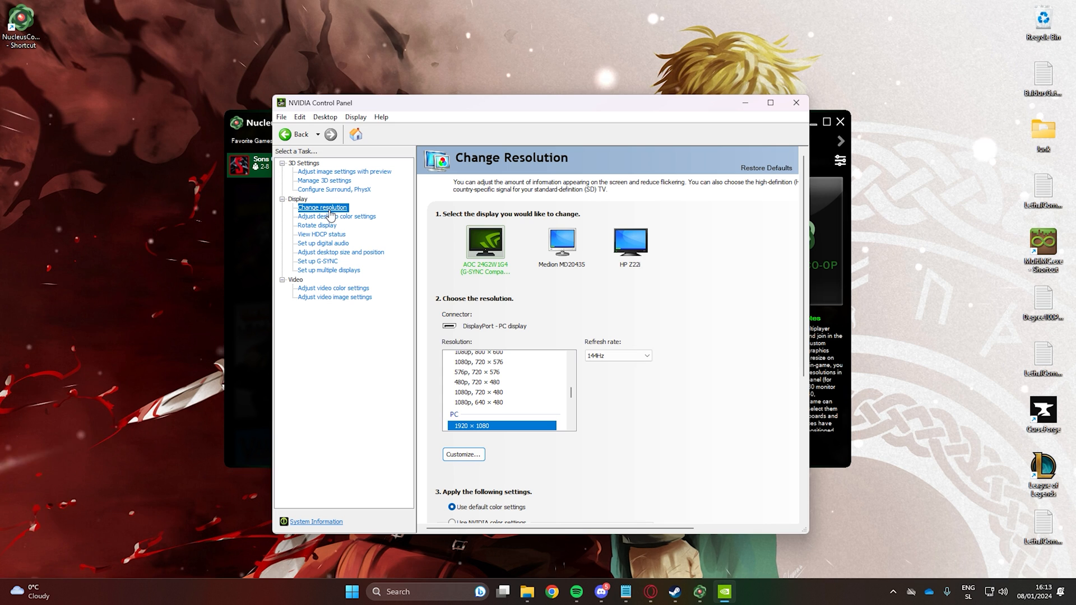
mouse_move(646, 415)
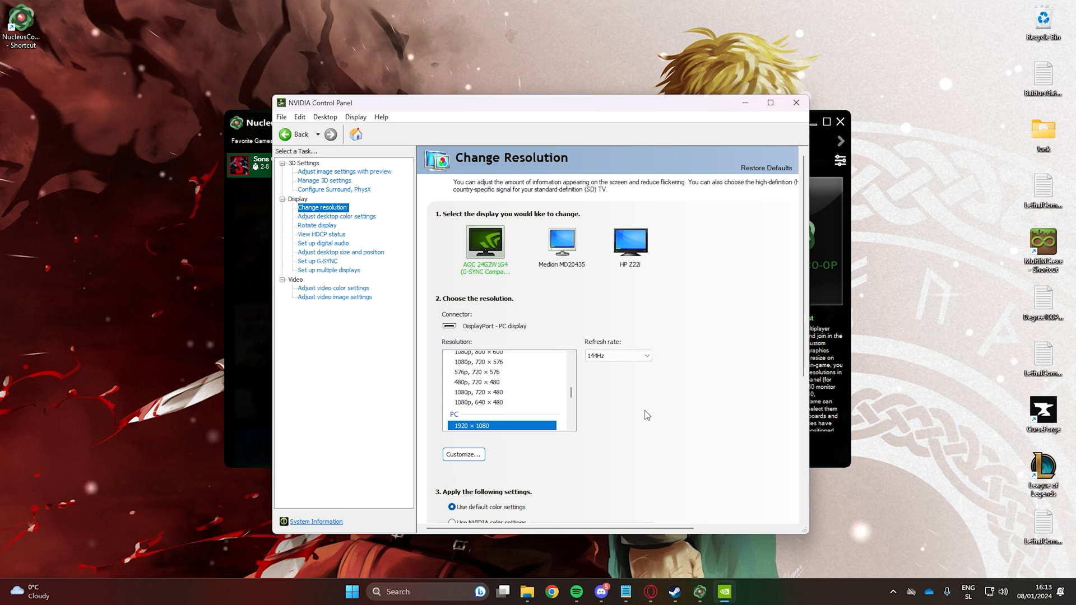
Review the Resolution list and bring up the Customize options for the main display
scroll(up, 3)
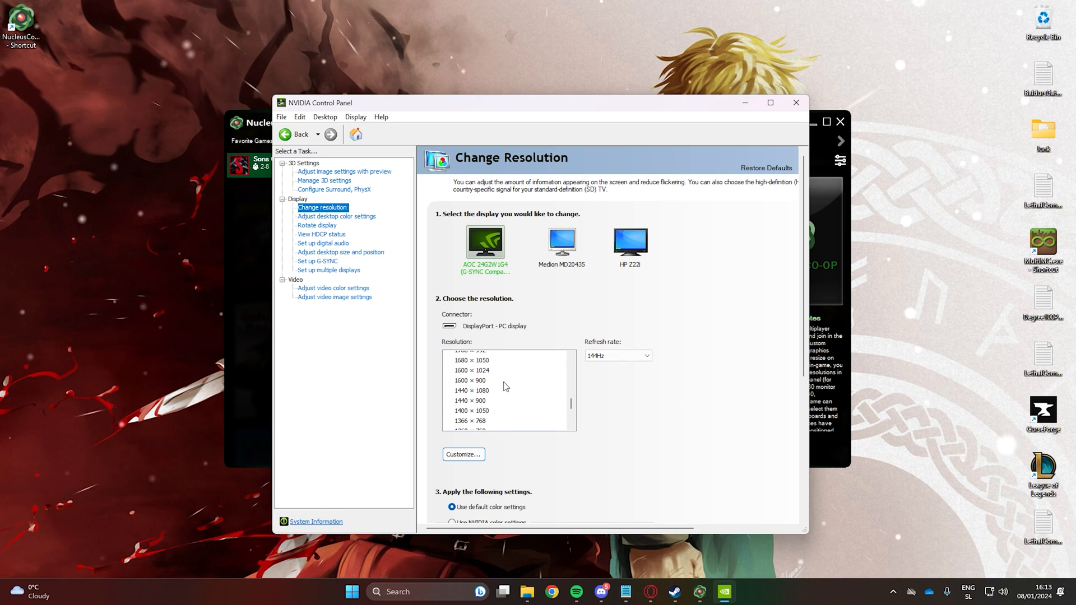
scroll(down, 3)
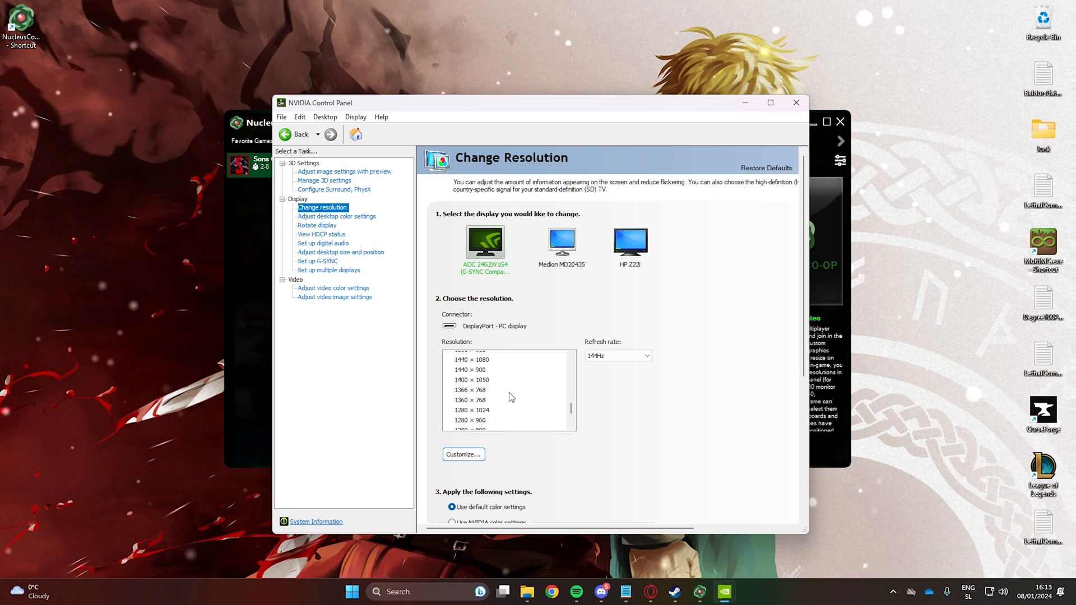
click(463, 454)
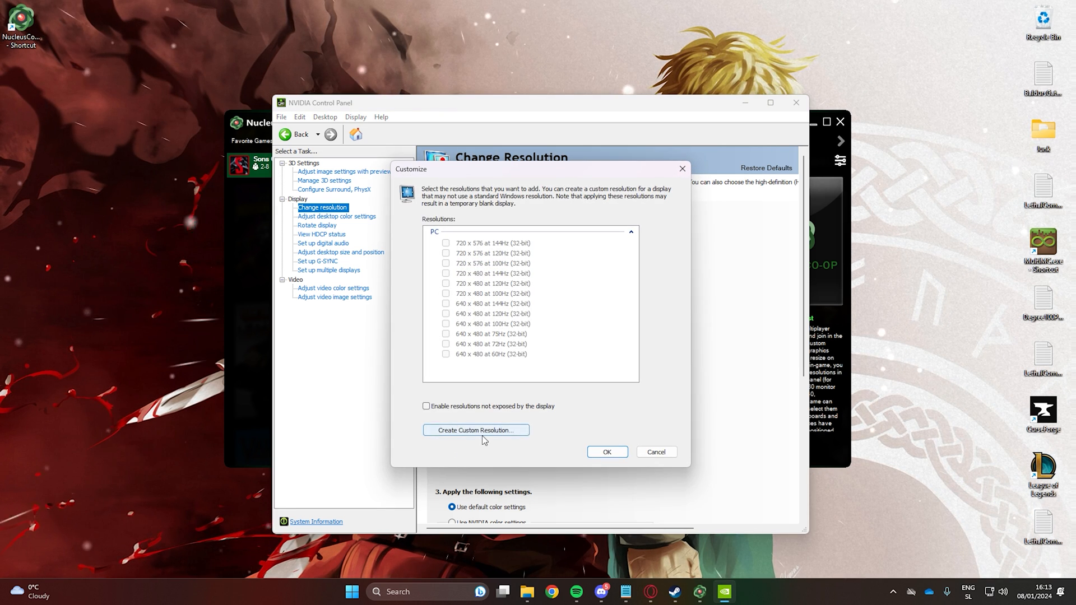
mouse_move(597, 252)
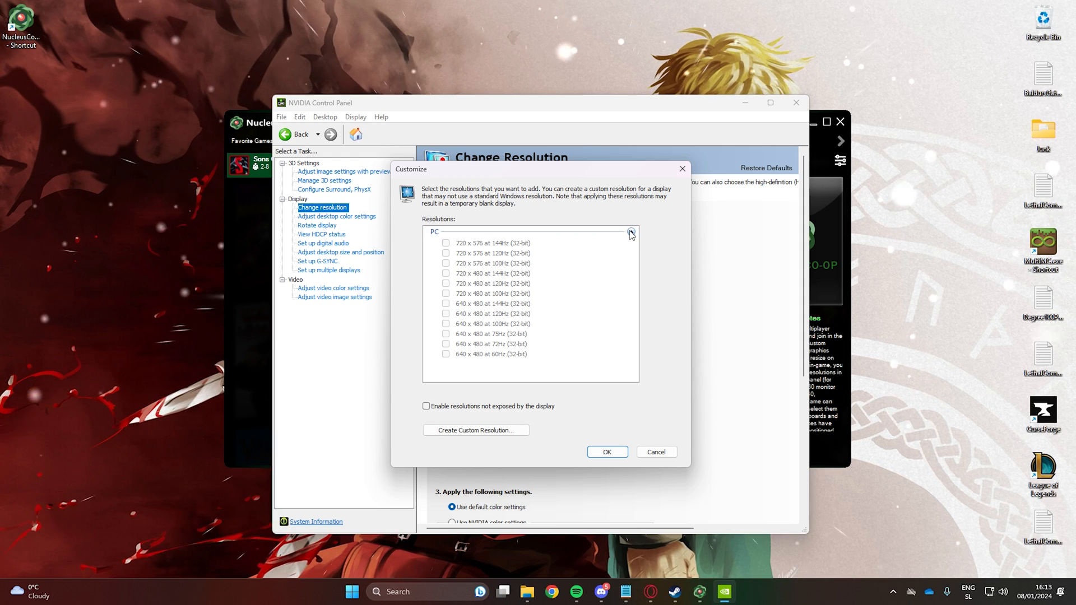
Create a custom 960 × 1080 at 144 Hz resolution, test it and keep it
click(476, 430)
text(960)
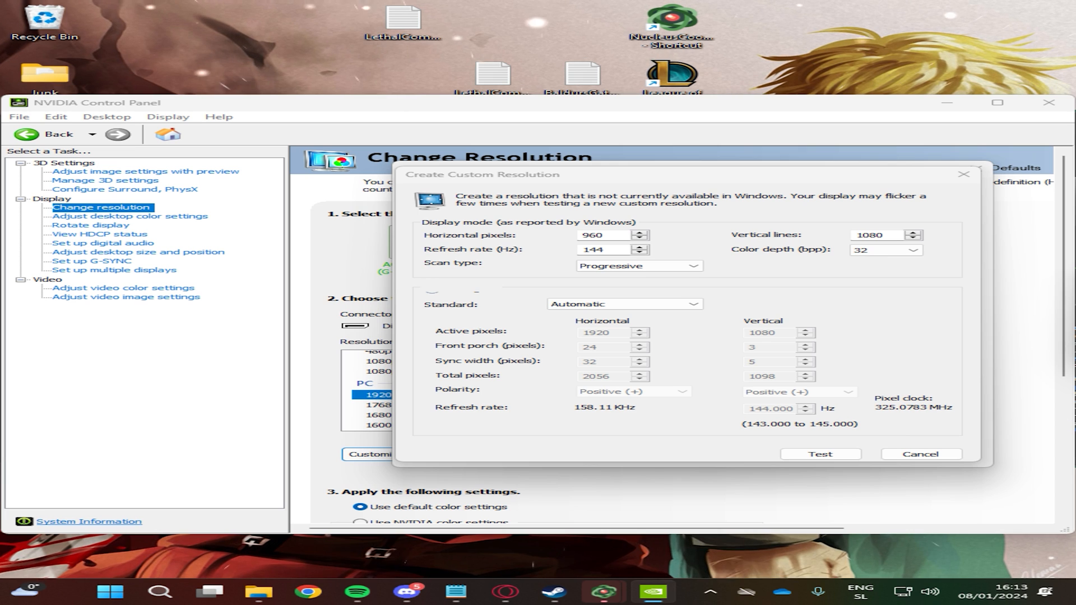
click(819, 454)
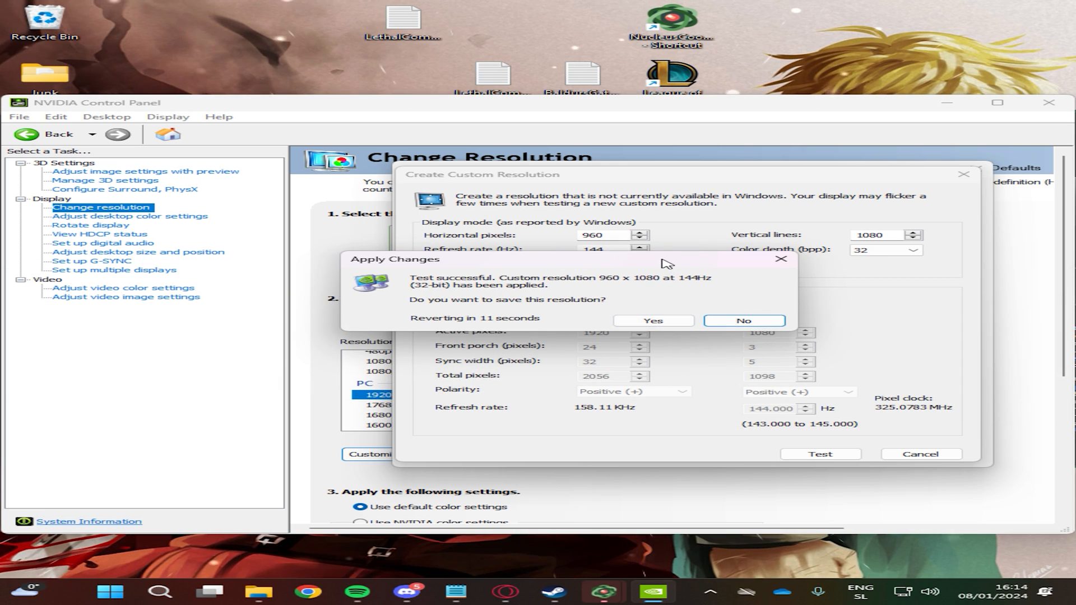
click(743, 321)
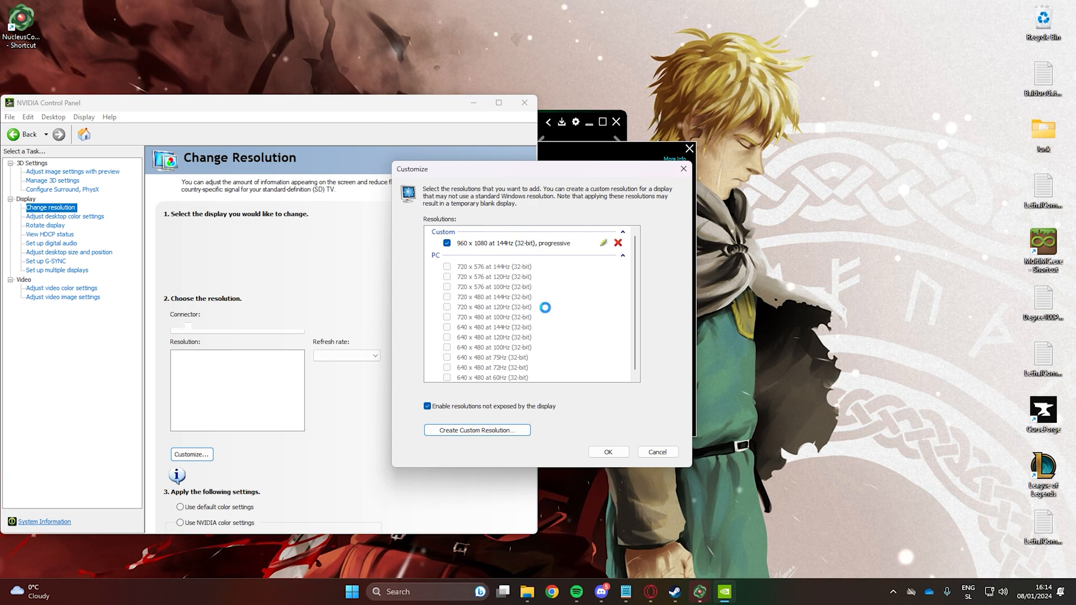
Create, test and save custom 1920 × 540 and 960 × 540 resolutions
click(475, 431)
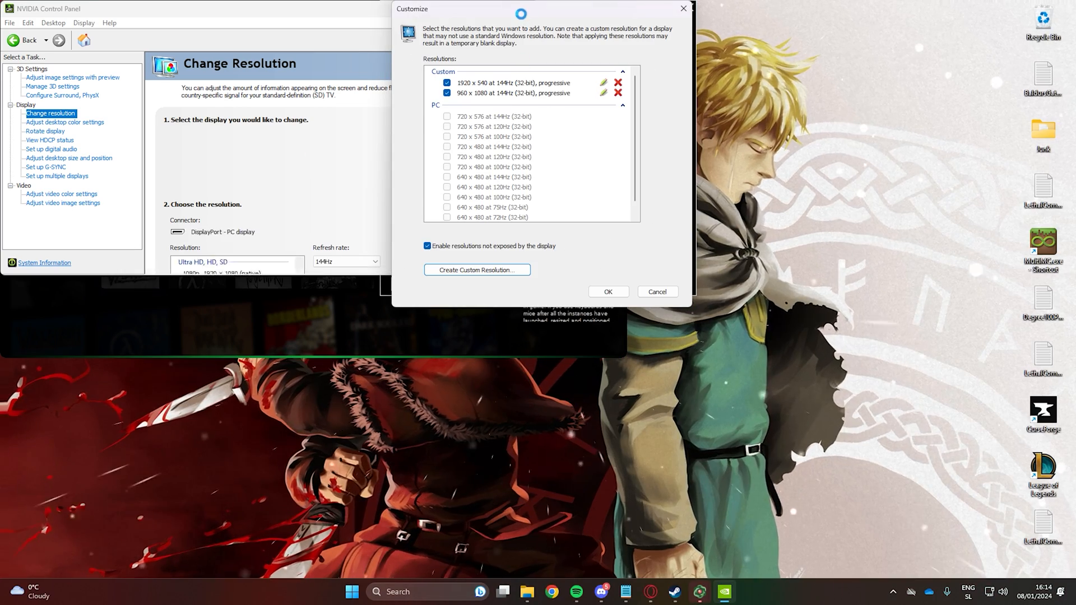
click(476, 269)
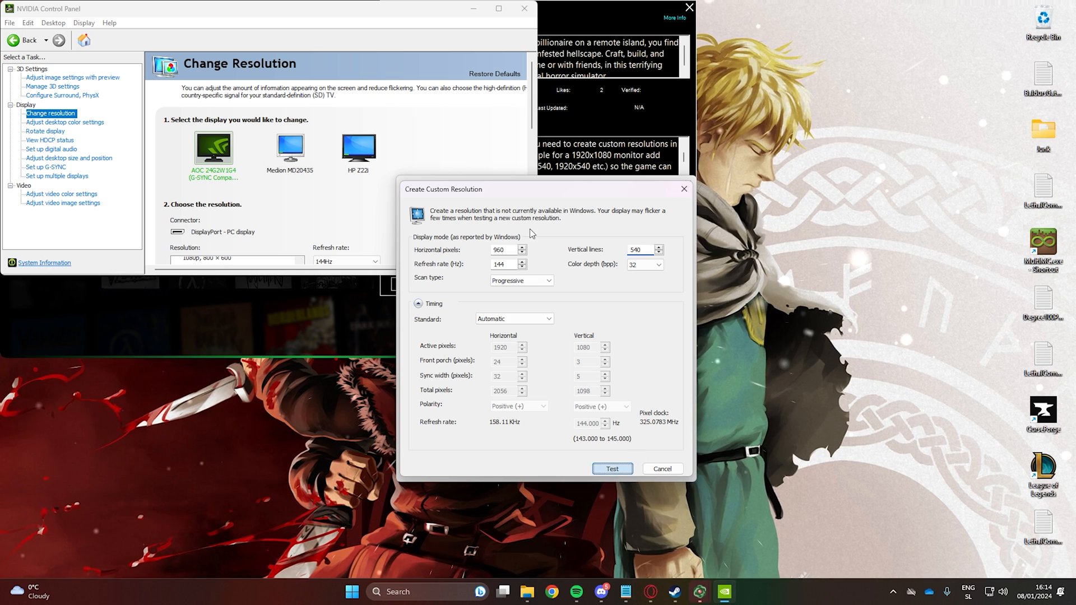
click(610, 469)
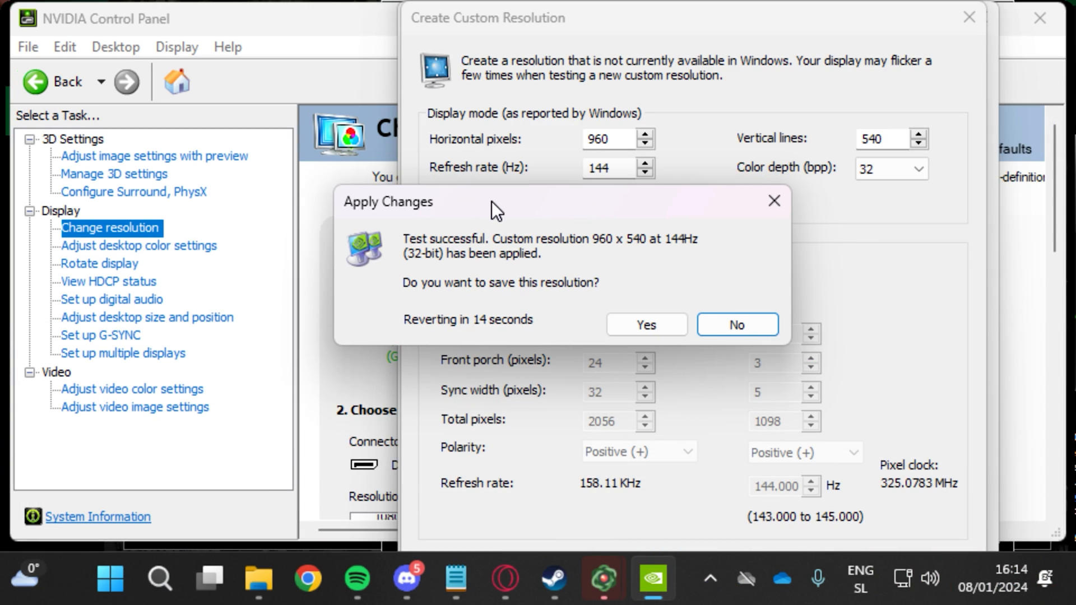
click(646, 325)
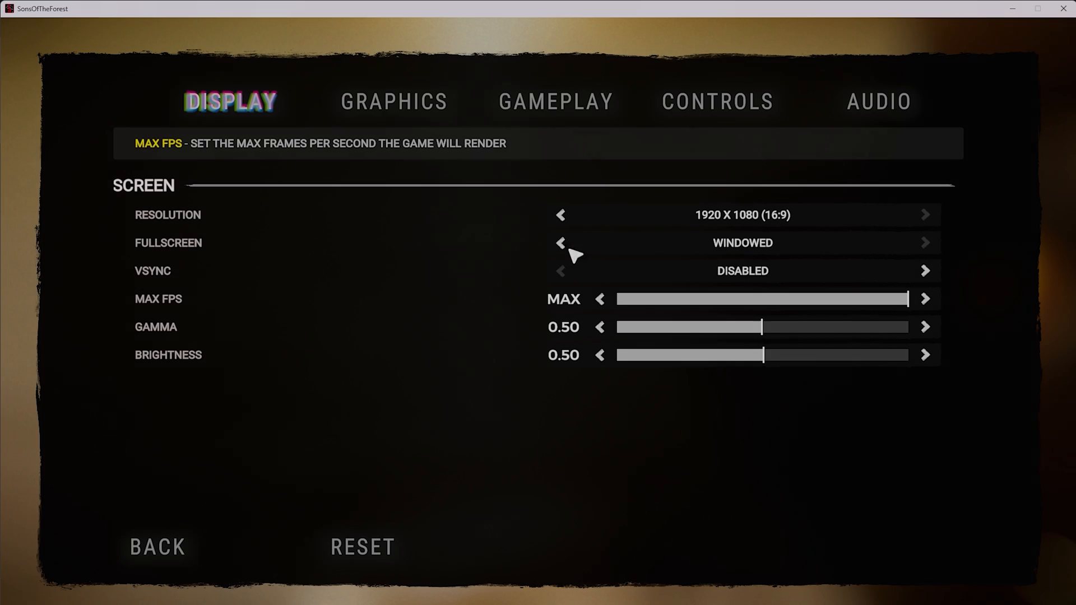
Step the game Resolution down to 960 X 1080 and apply it
click(560, 215)
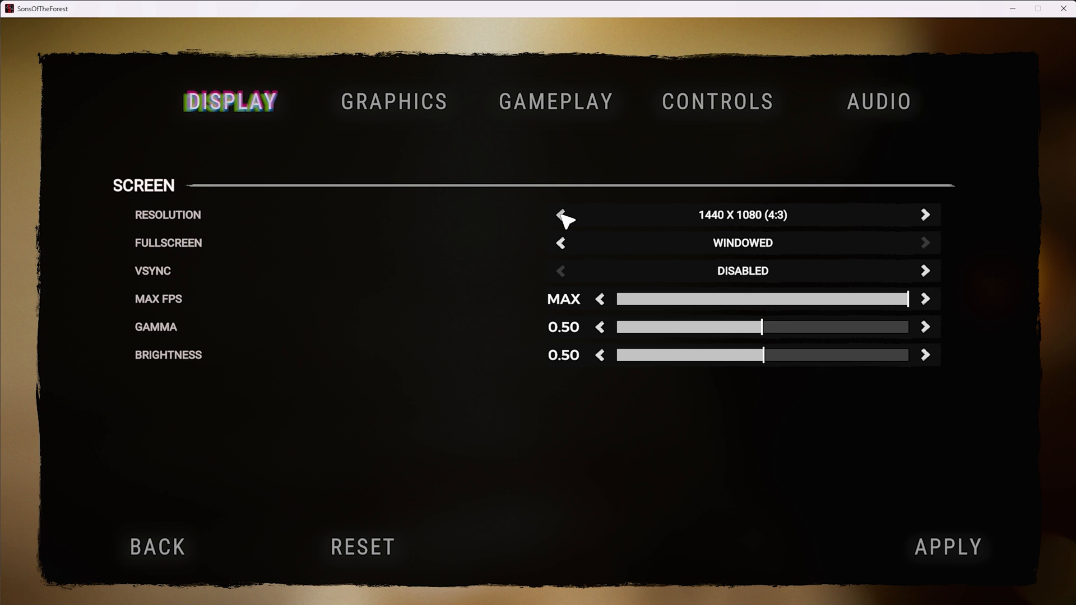
click(560, 215)
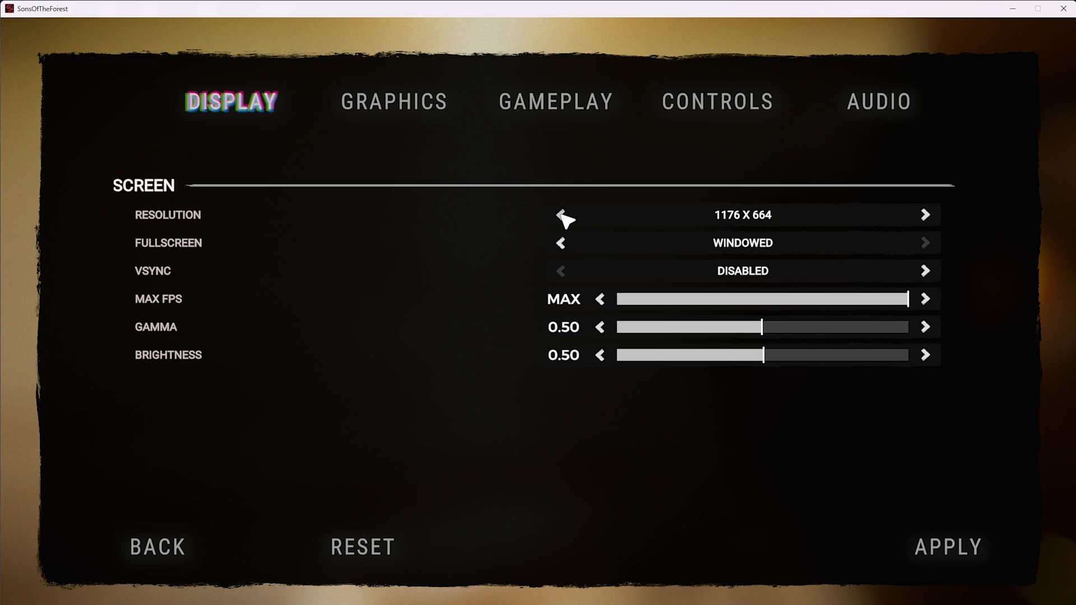
click(560, 215)
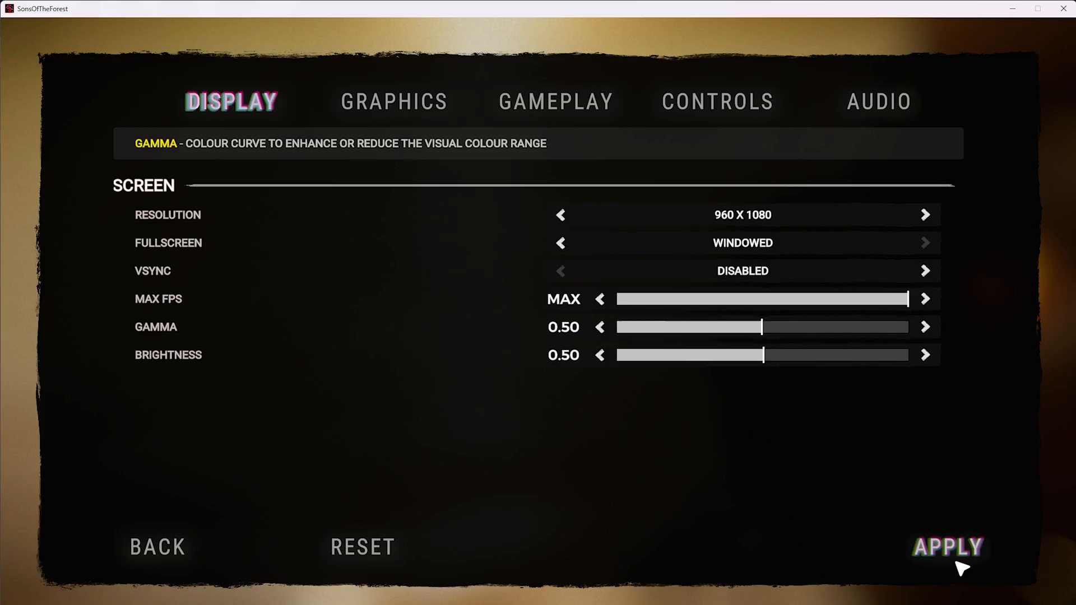
click(948, 547)
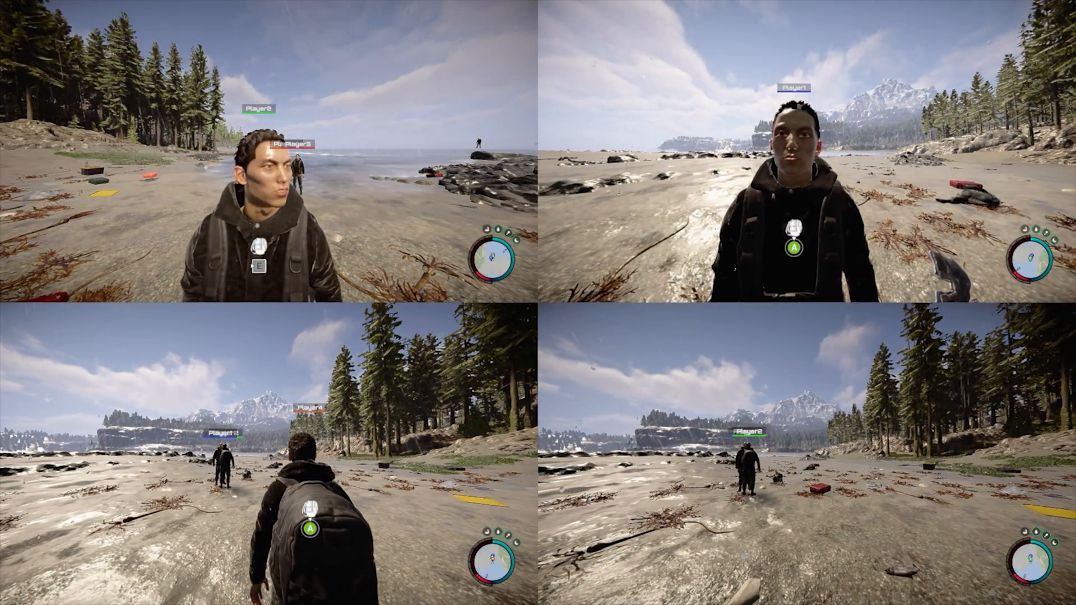